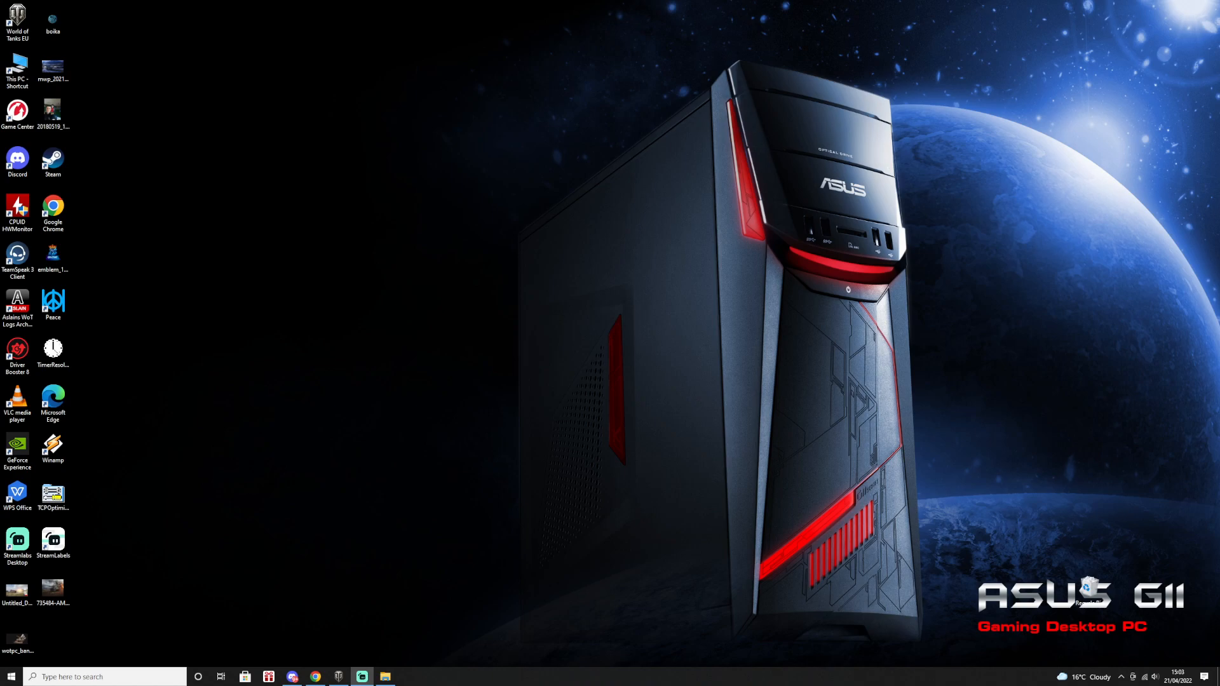
mouse_move(400, 315)
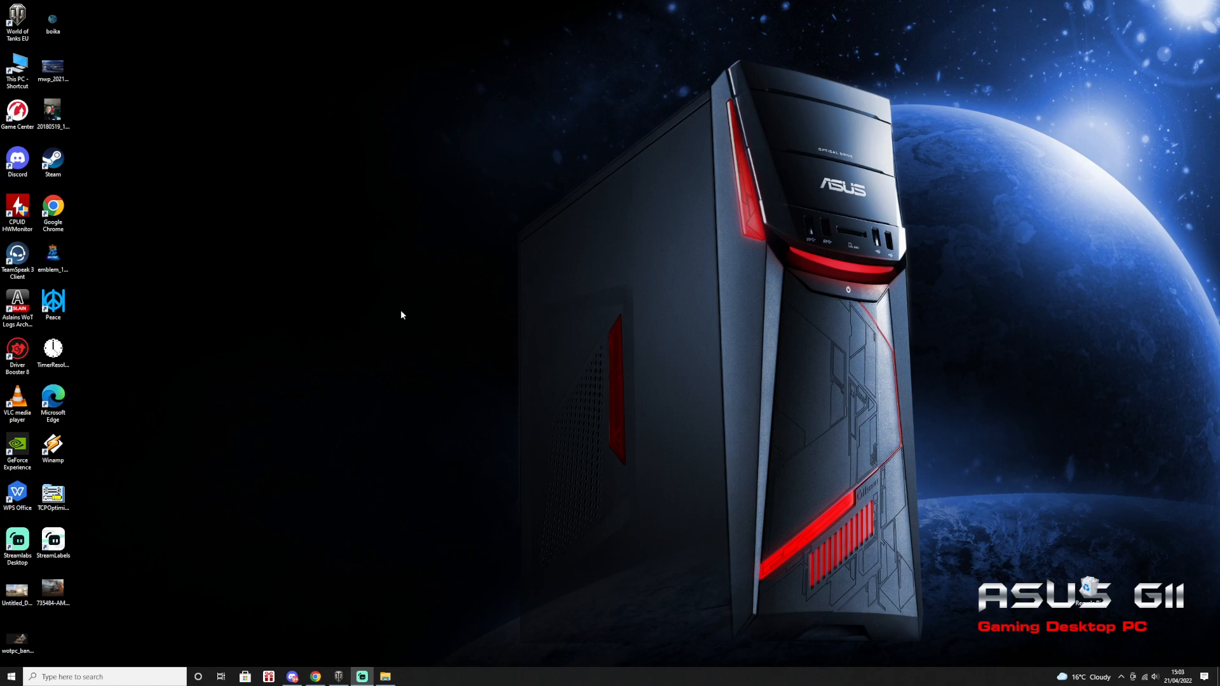
mouse_move(407, 286)
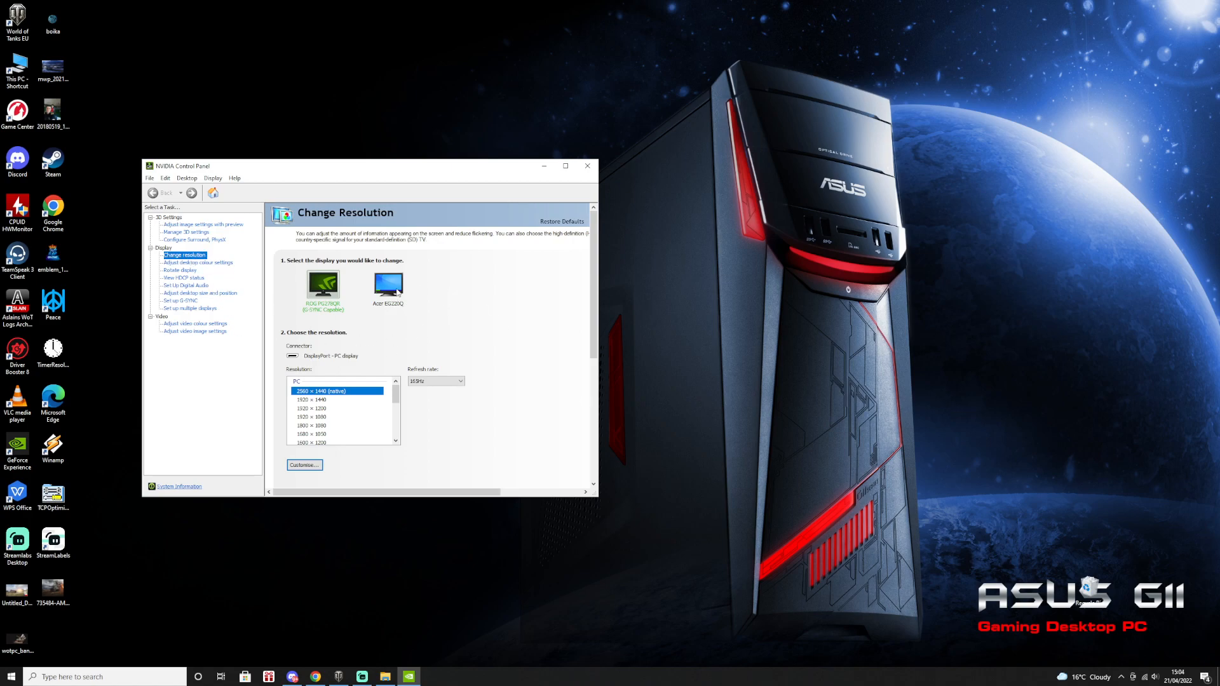
Start a new custom resolution for the Acer display with 1440 horizontal pixels, then cancel it.
left_click(387, 282)
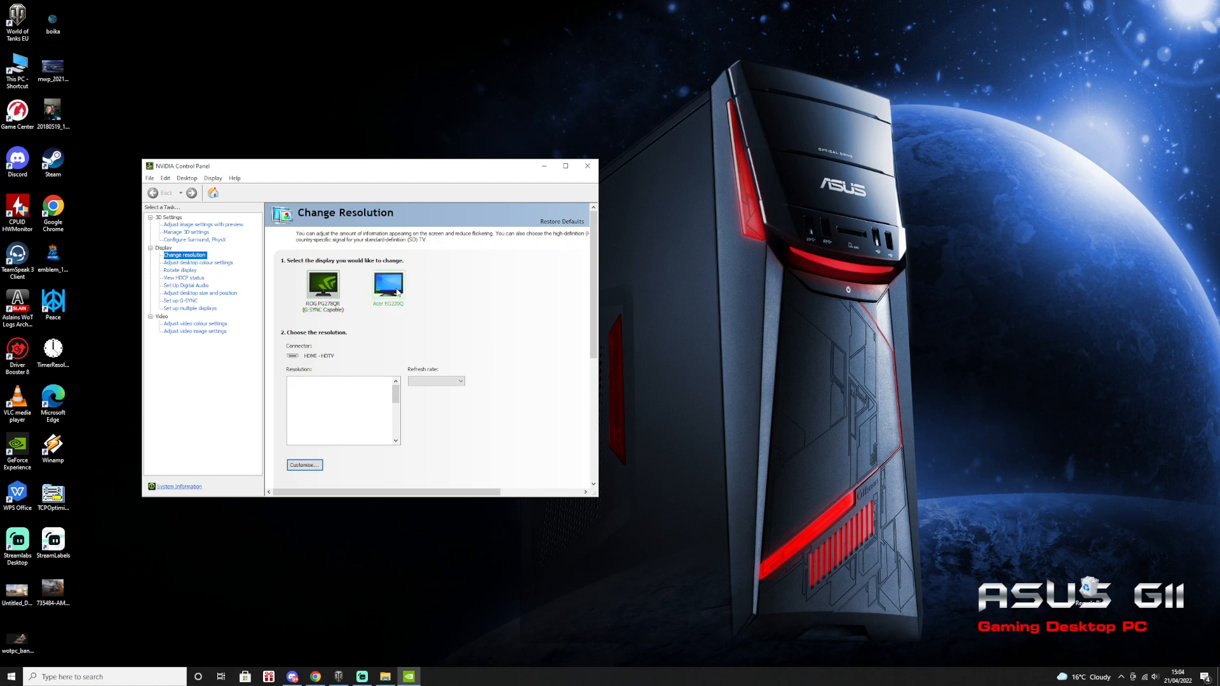
left_click(389, 282)
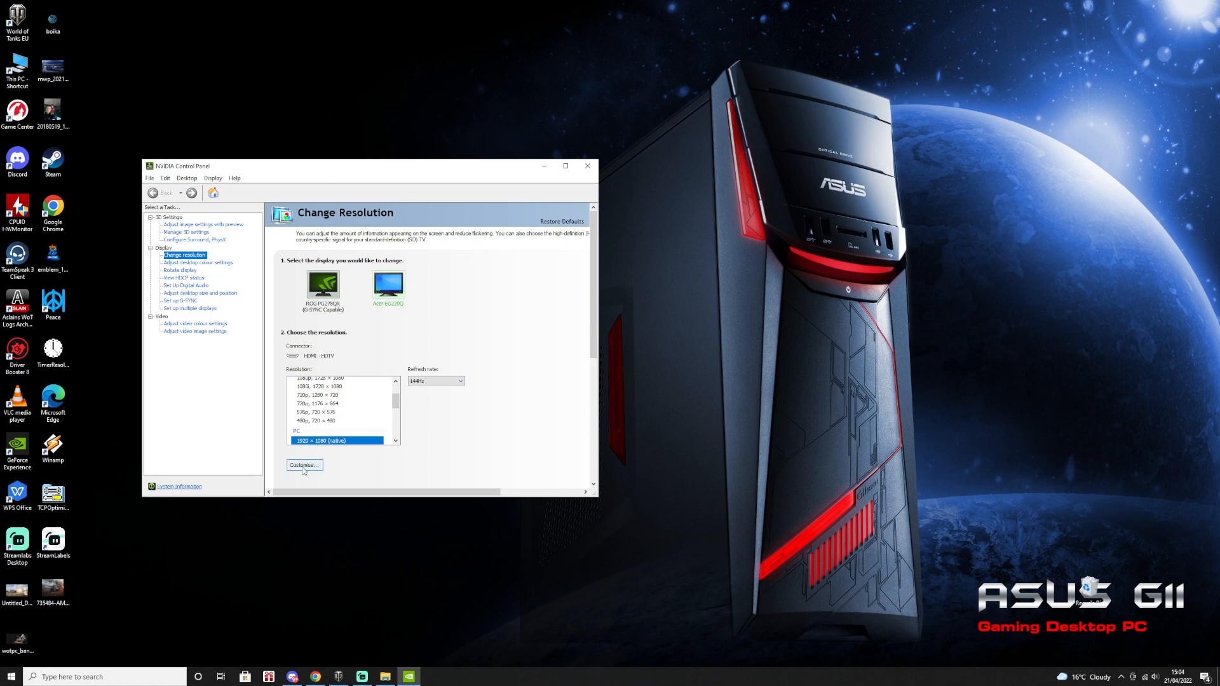
left_click(303, 465)
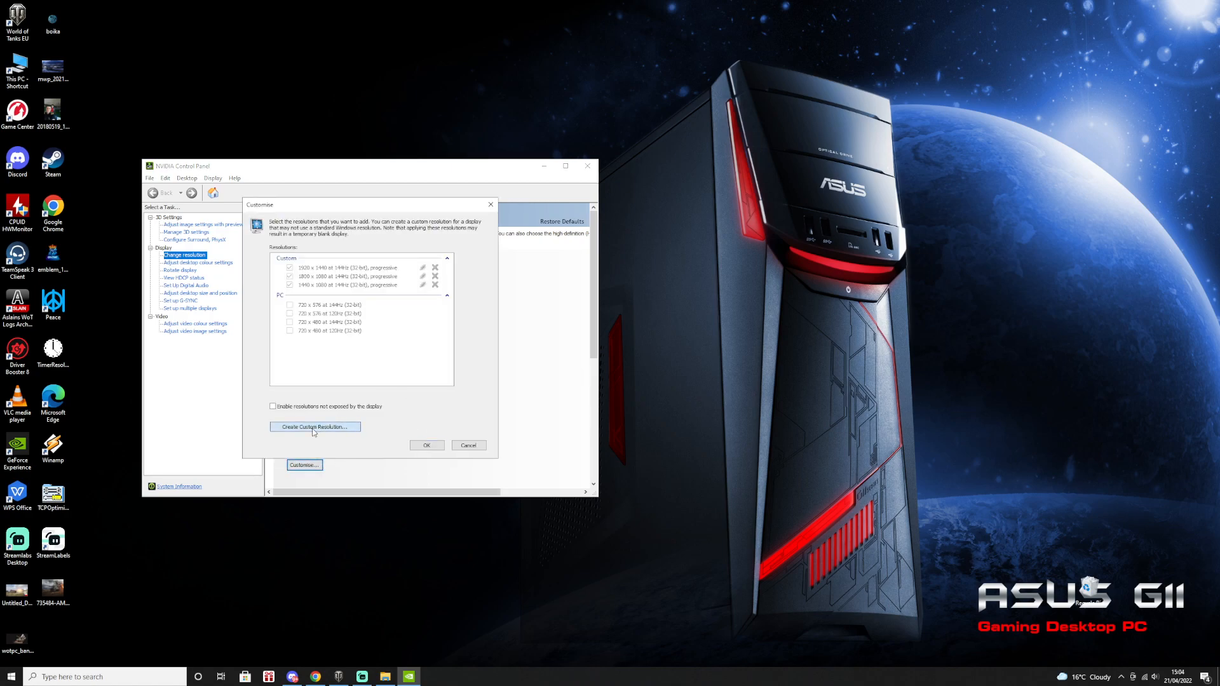
left_click(314, 427)
type("2")
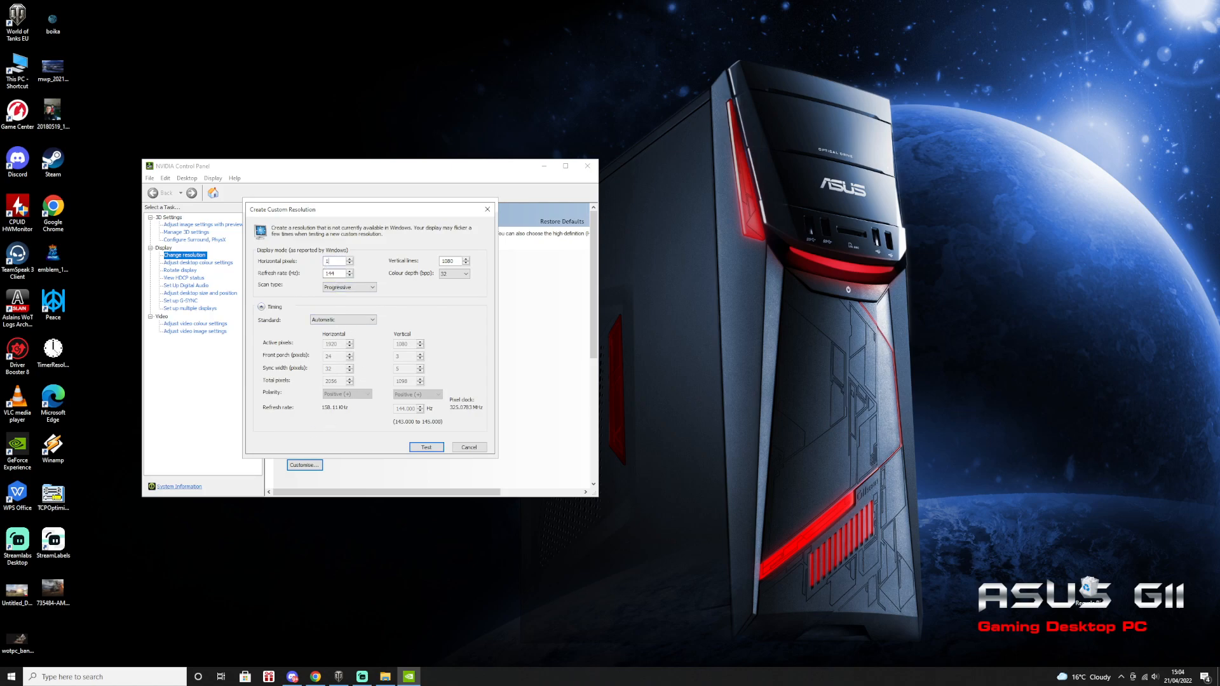
type("1440")
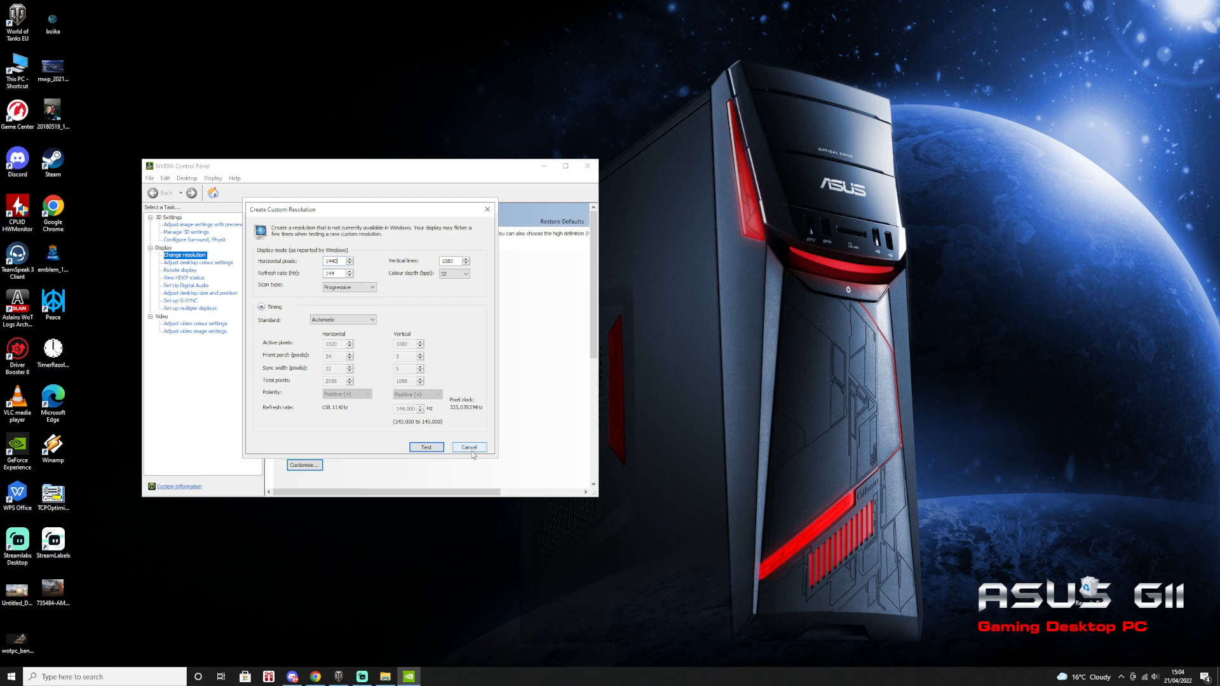
left_click(467, 446)
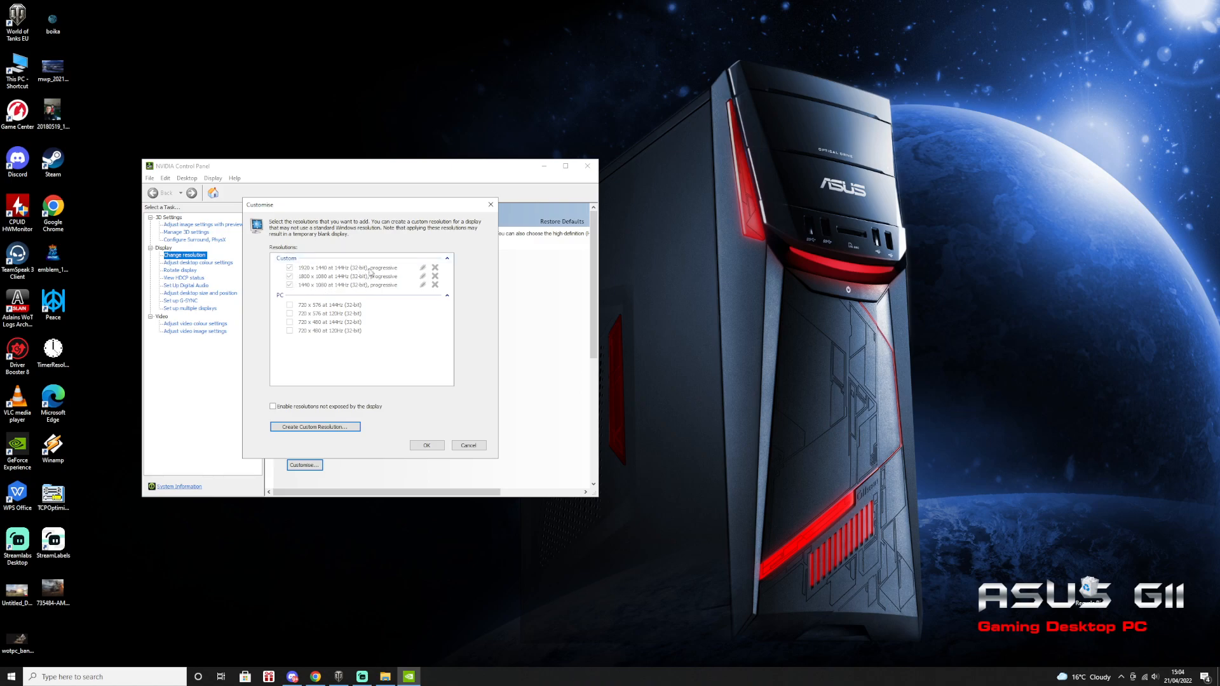
mouse_move(324, 290)
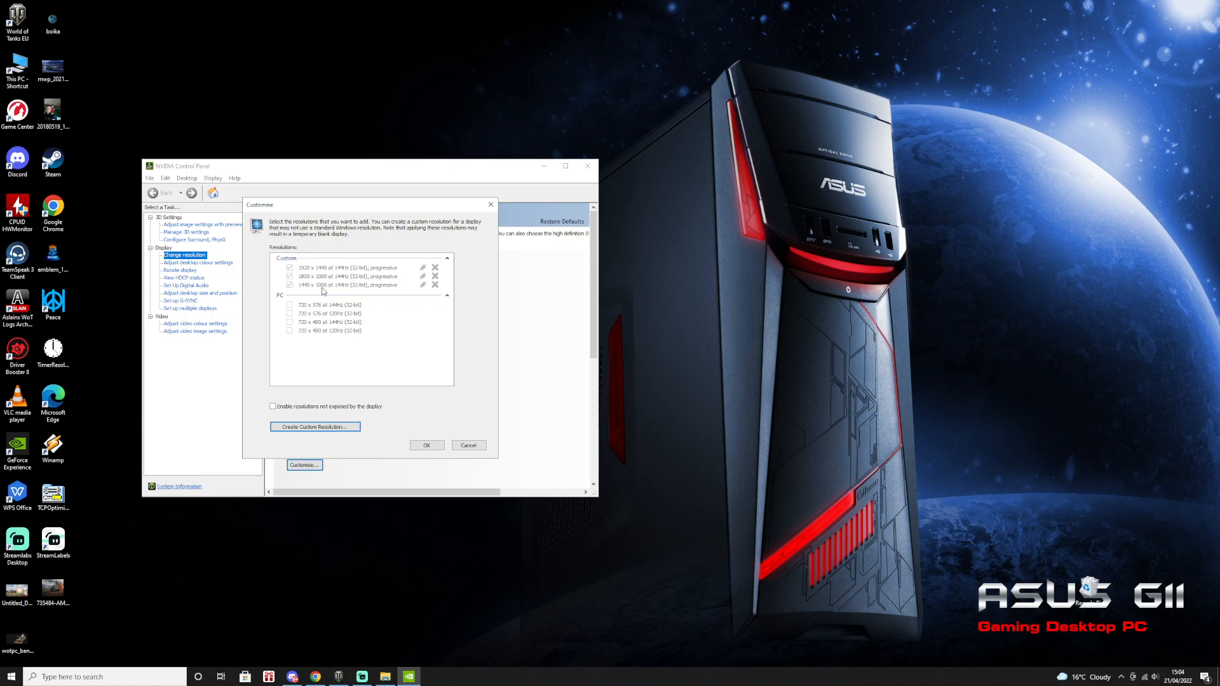
mouse_move(307, 282)
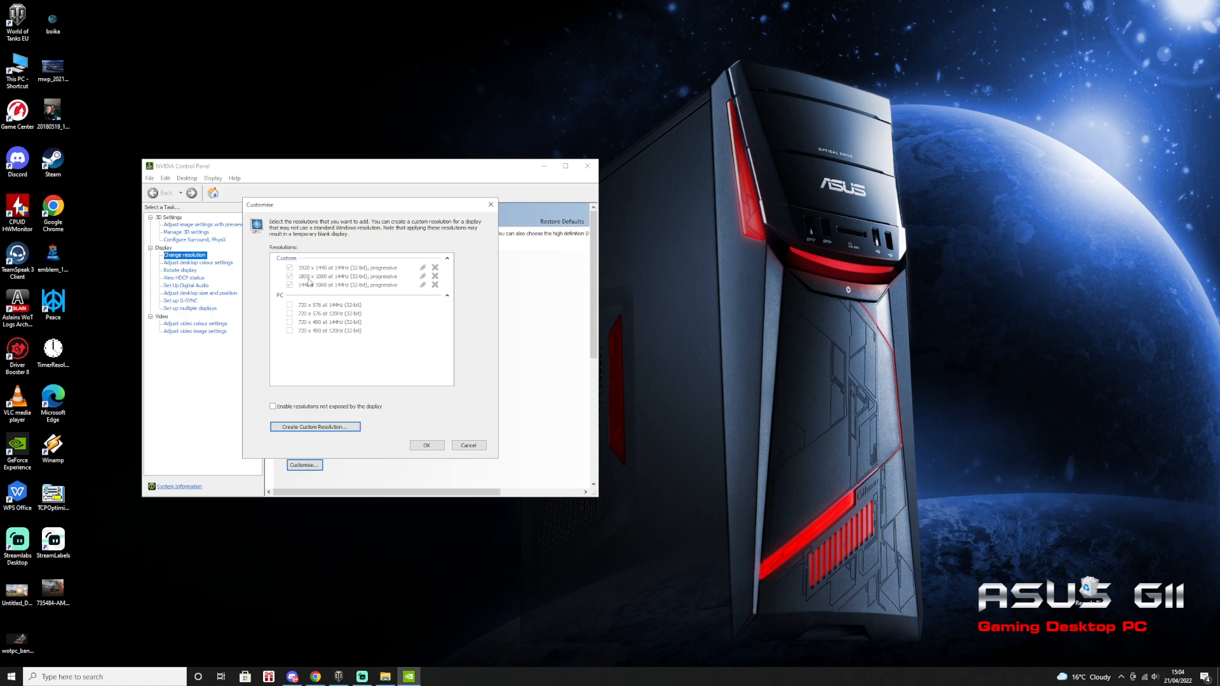
mouse_move(308, 282)
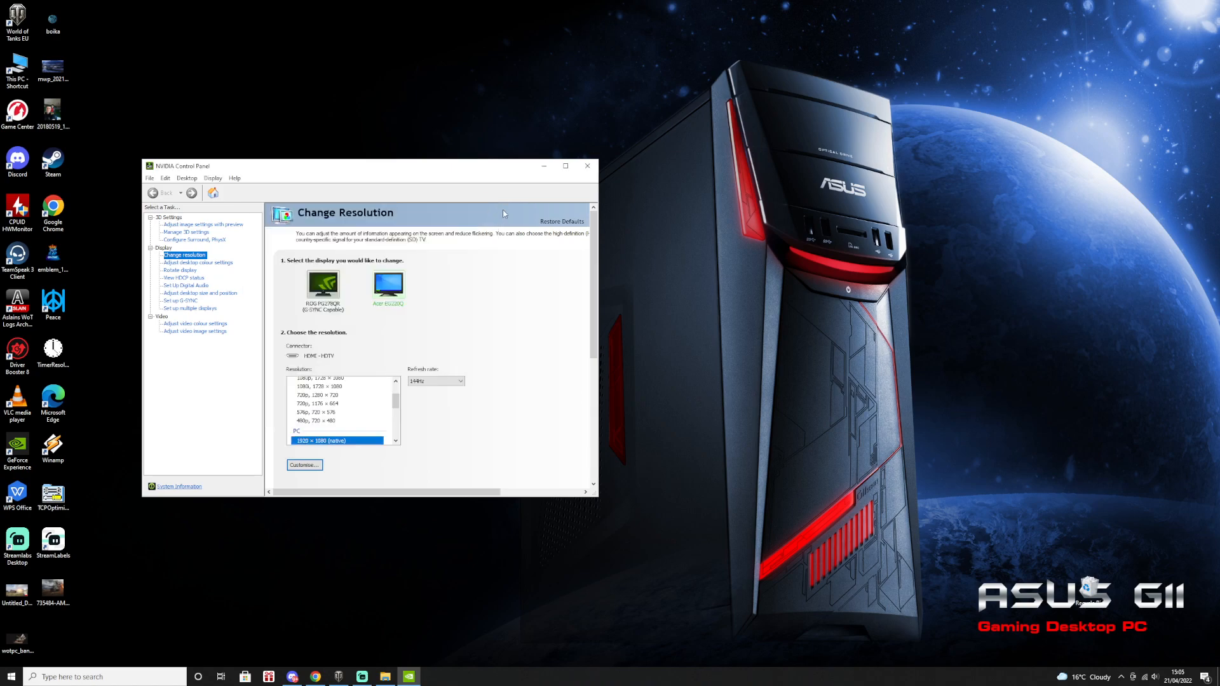
mouse_move(587, 165)
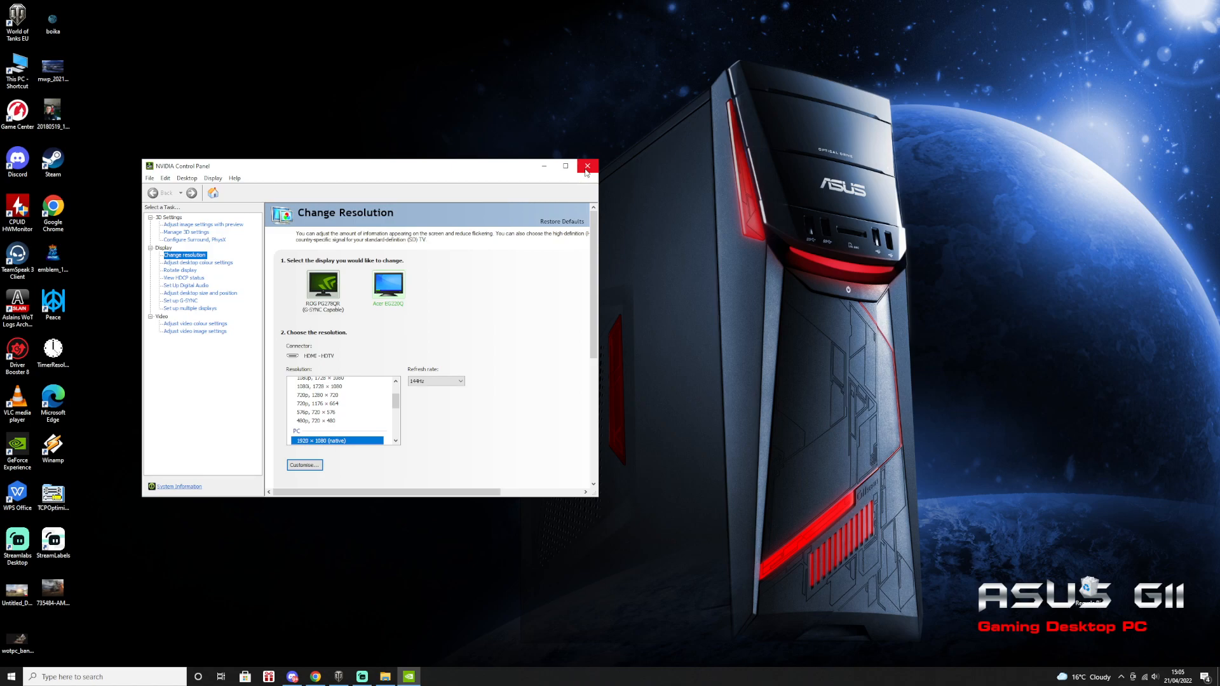
Close NVIDIA Control Panel, bring up Streamlabs Desktop, and switch to the World of Tanks window.
left_click(587, 167)
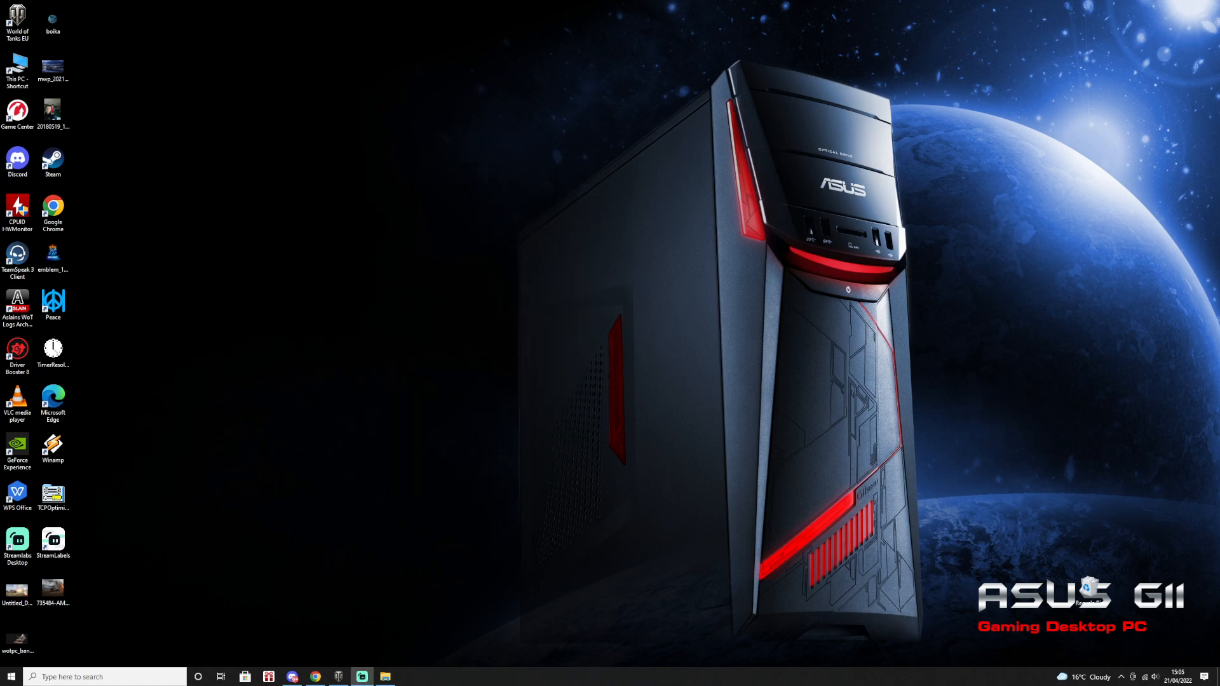
left_click_drag(153, 99, 916, 574)
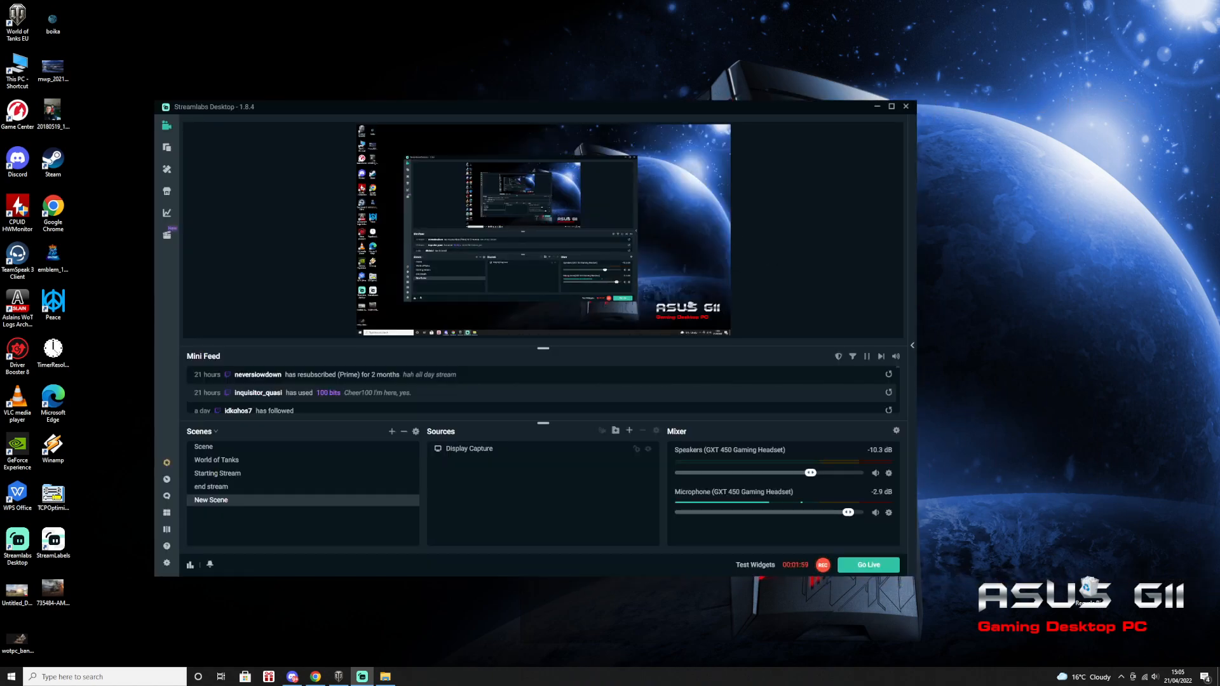
left_click(216, 460)
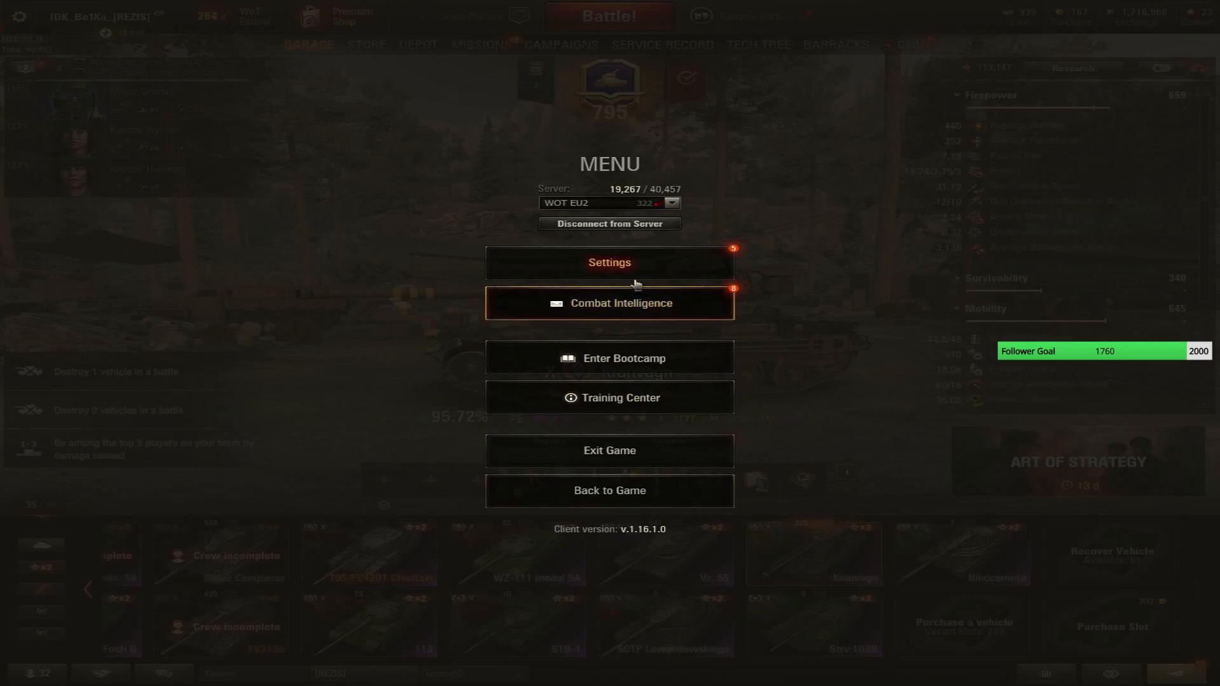
Enter the game settings, scroll through the General options and move to the Graphics page.
left_click(609, 262)
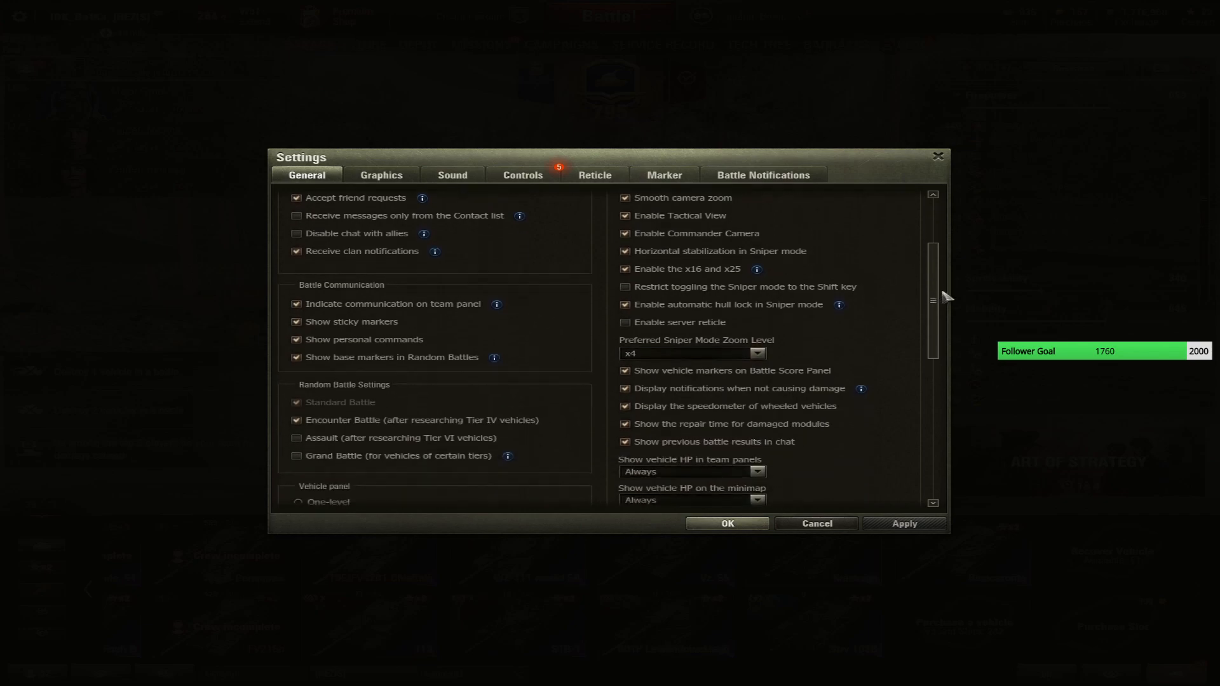
scroll("down", 3)
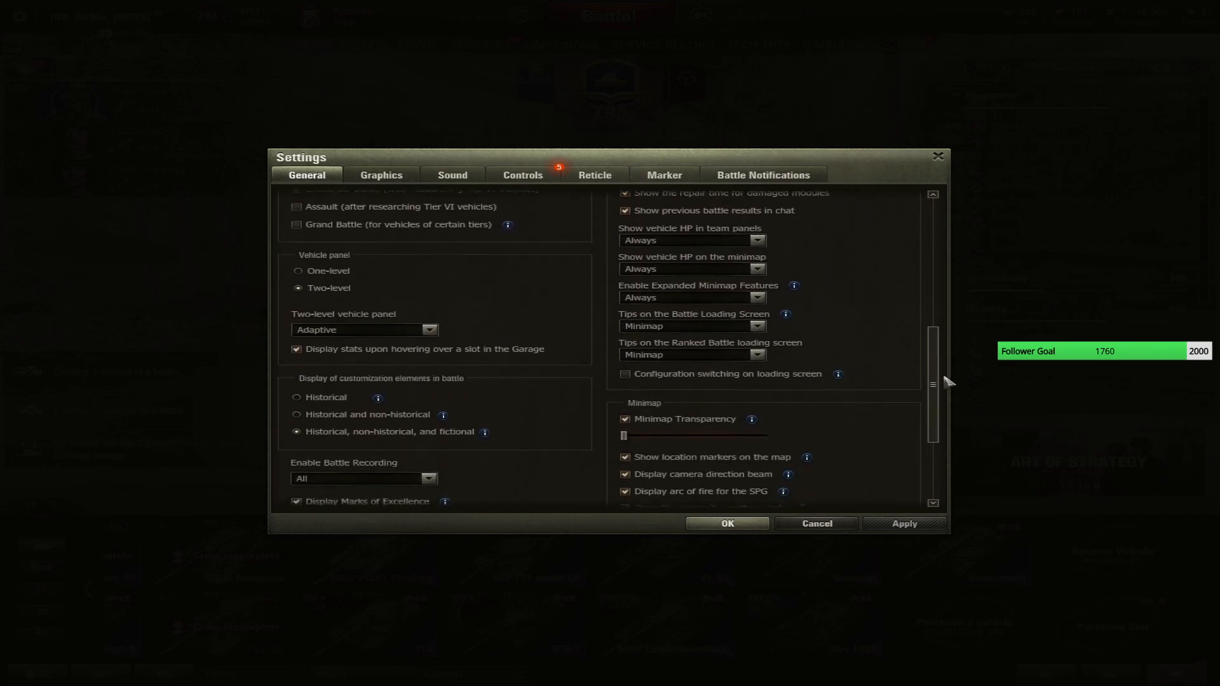
scroll("down", 3)
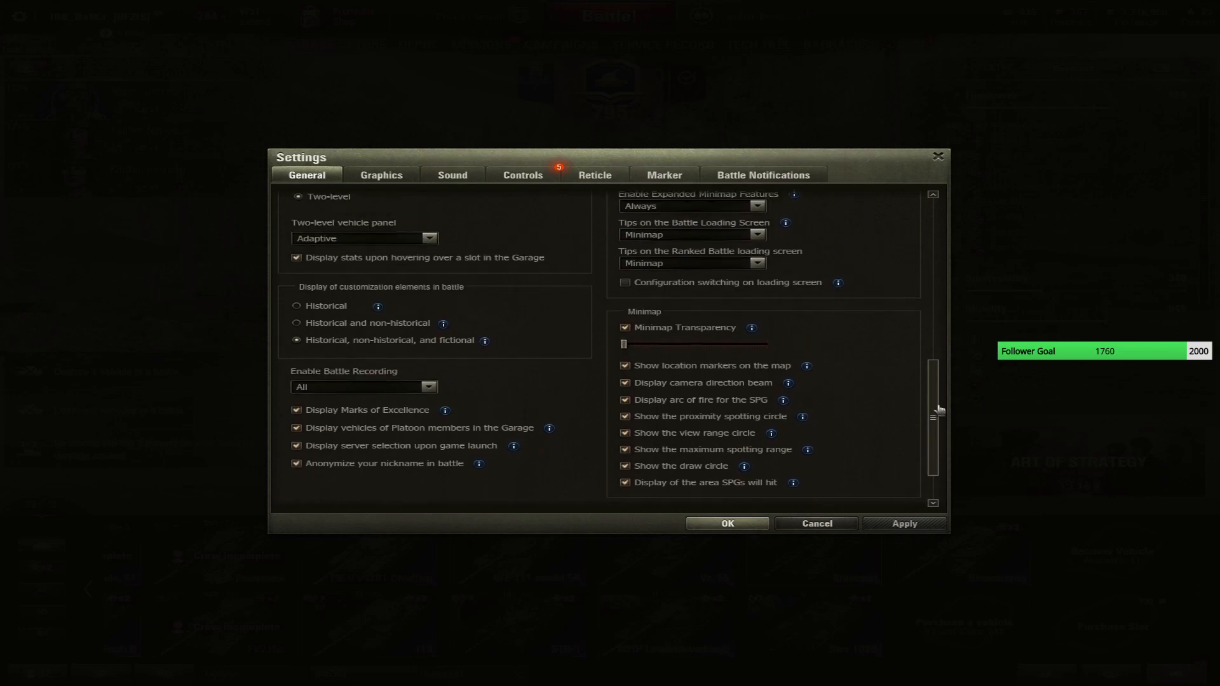
left_click(380, 174)
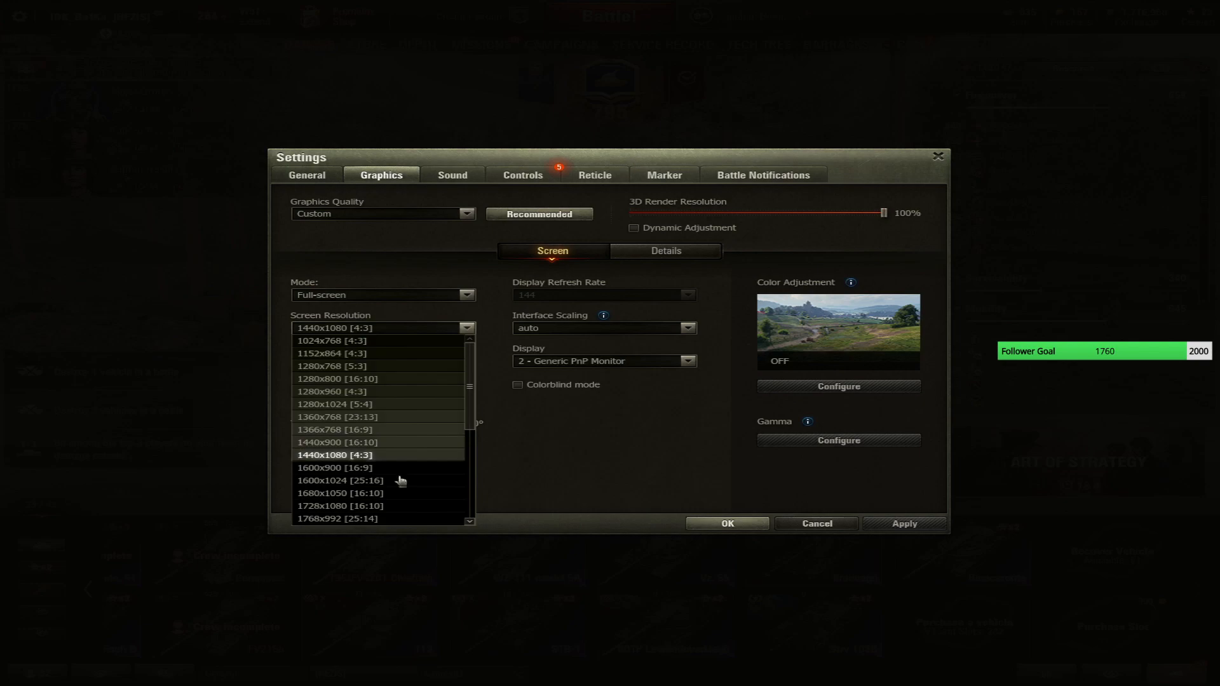
Keep 1440x1080 [4:3] as the screen resolution and show the Details graphics quality options.
scroll("down", 3)
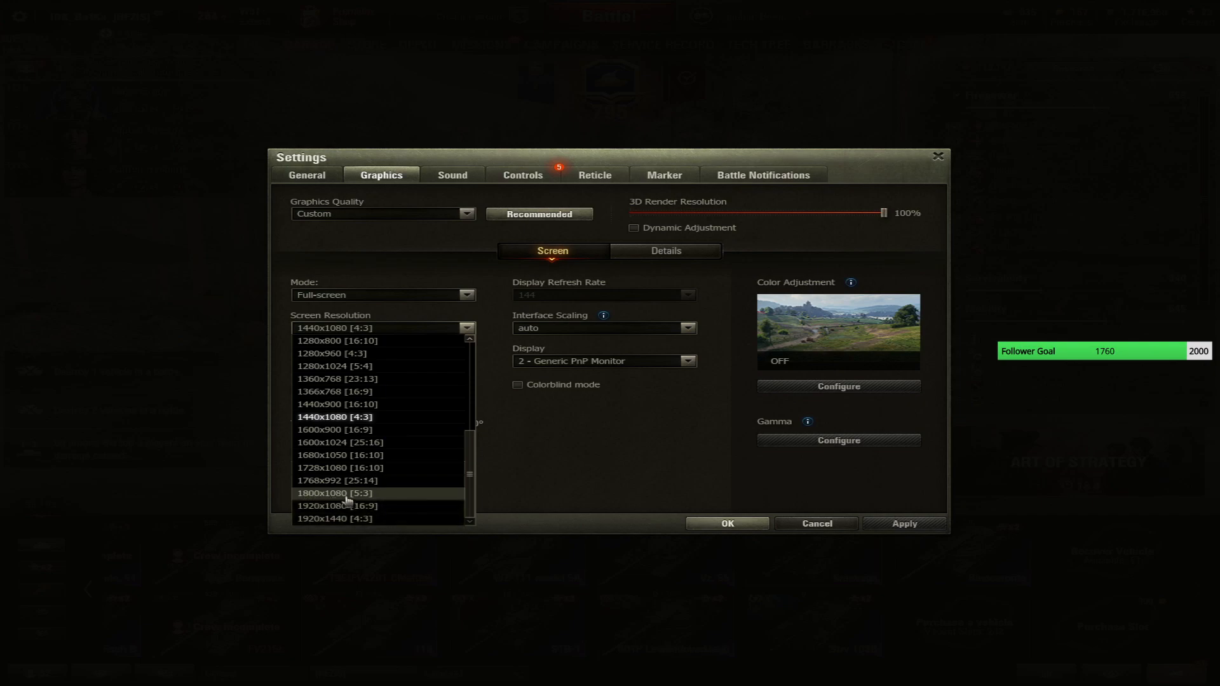
mouse_move(359, 423)
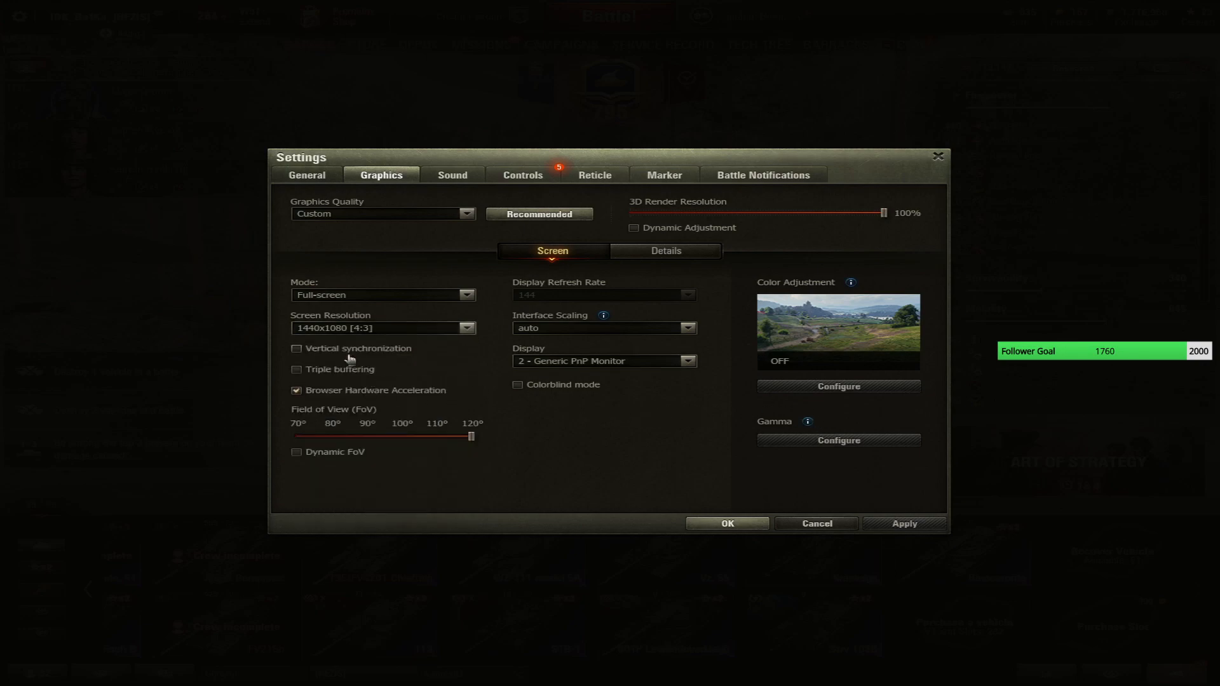
mouse_move(739, 411)
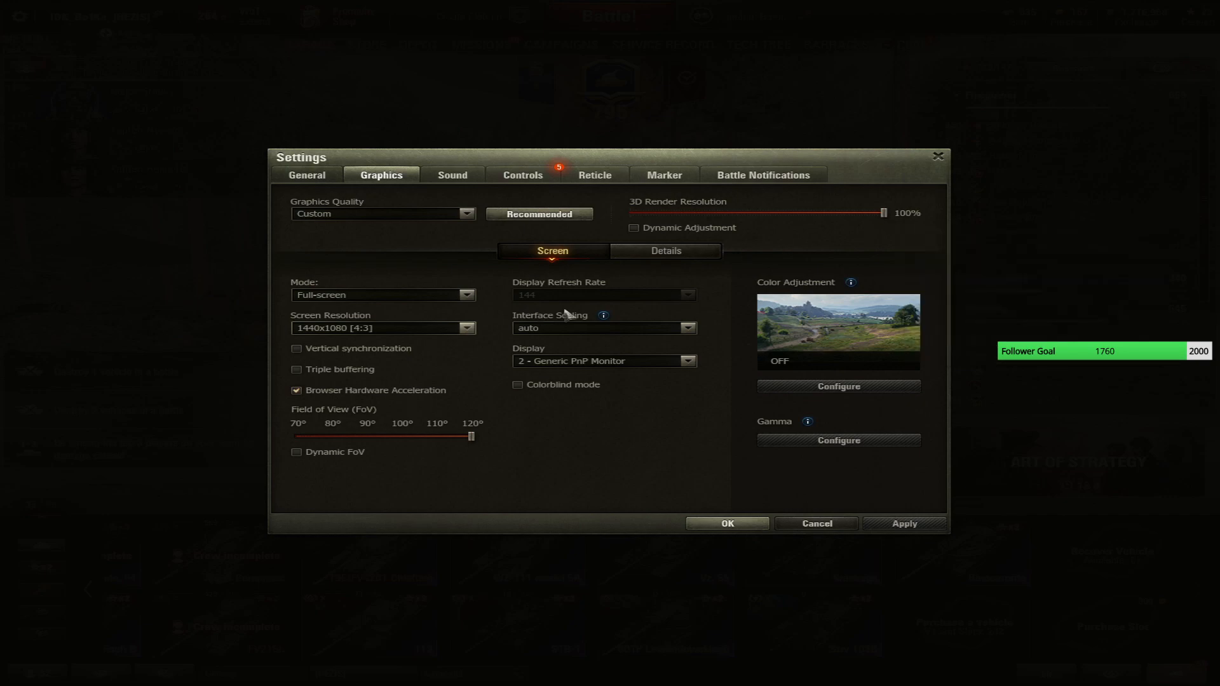
left_click(664, 251)
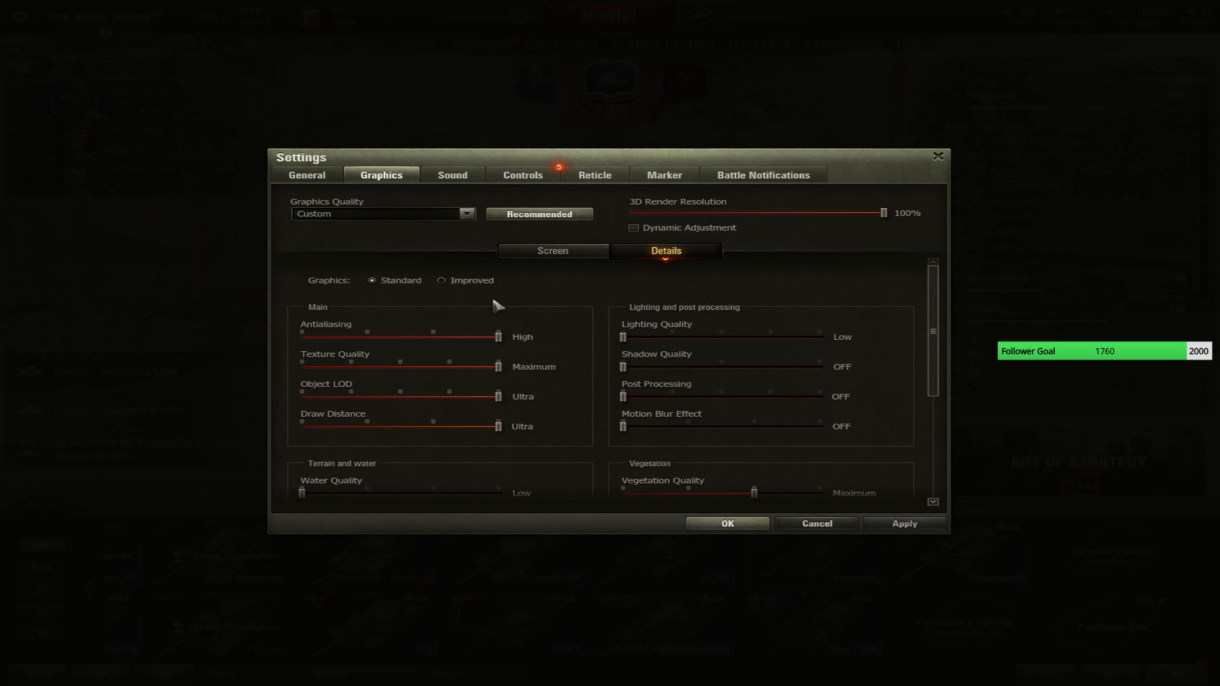
mouse_move(486, 284)
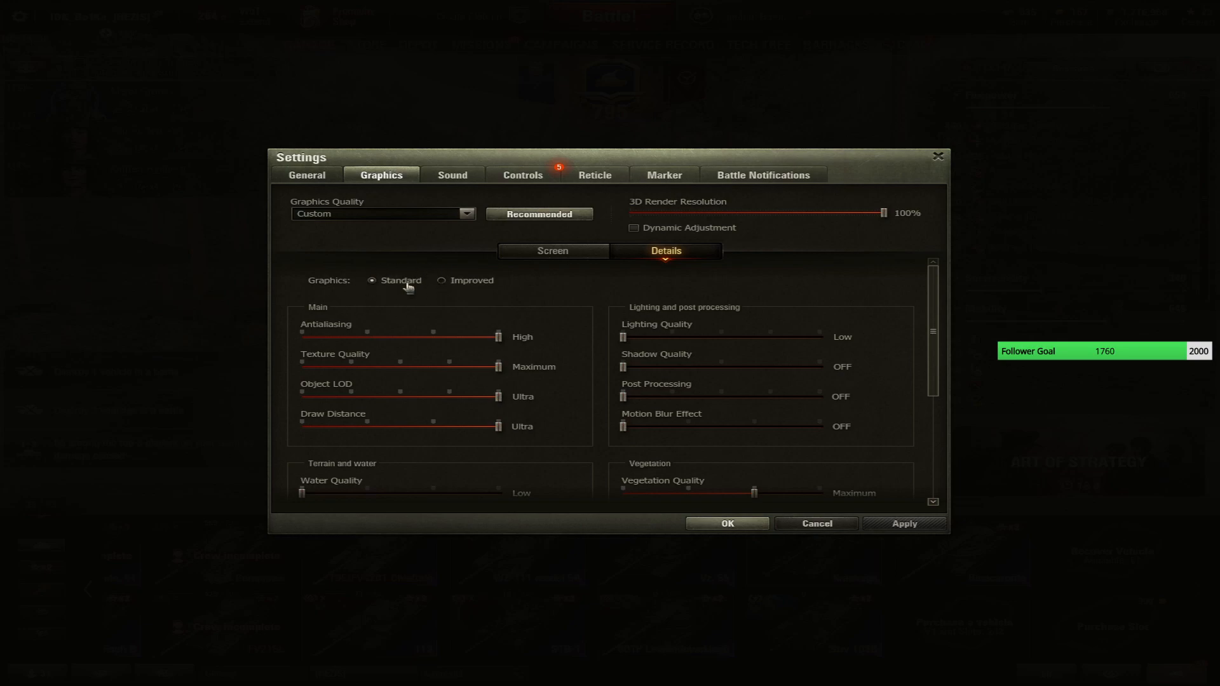
mouse_move(398, 284)
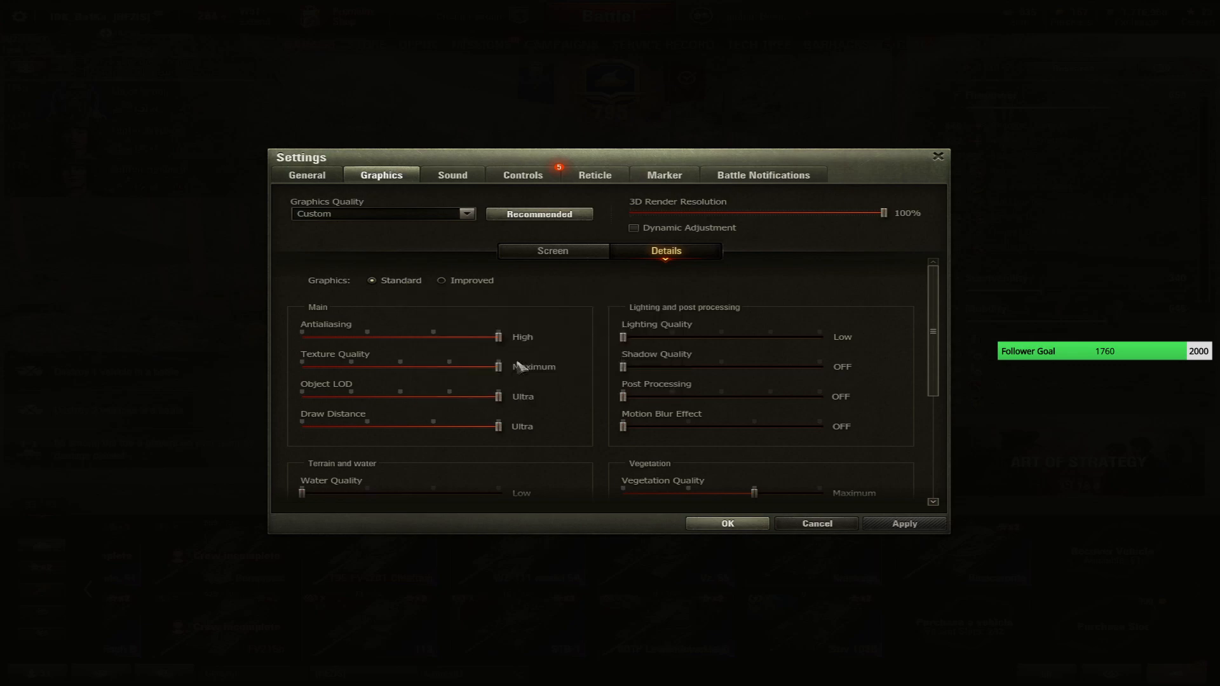
mouse_move(536, 357)
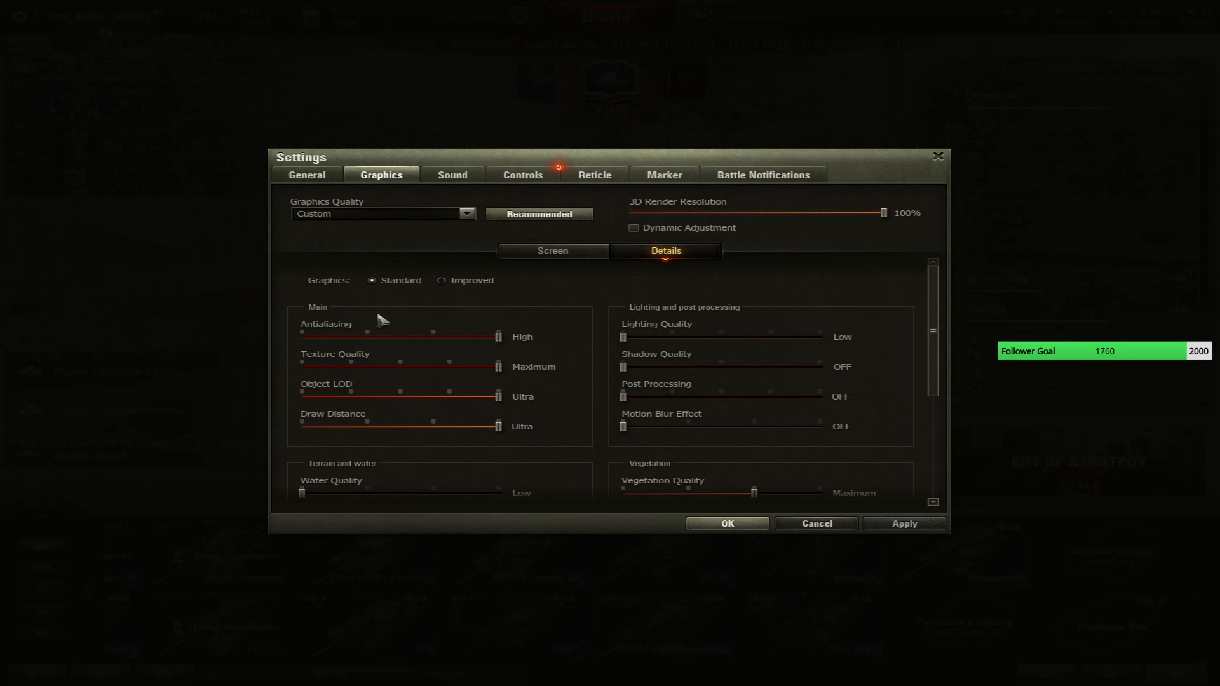
mouse_move(840, 417)
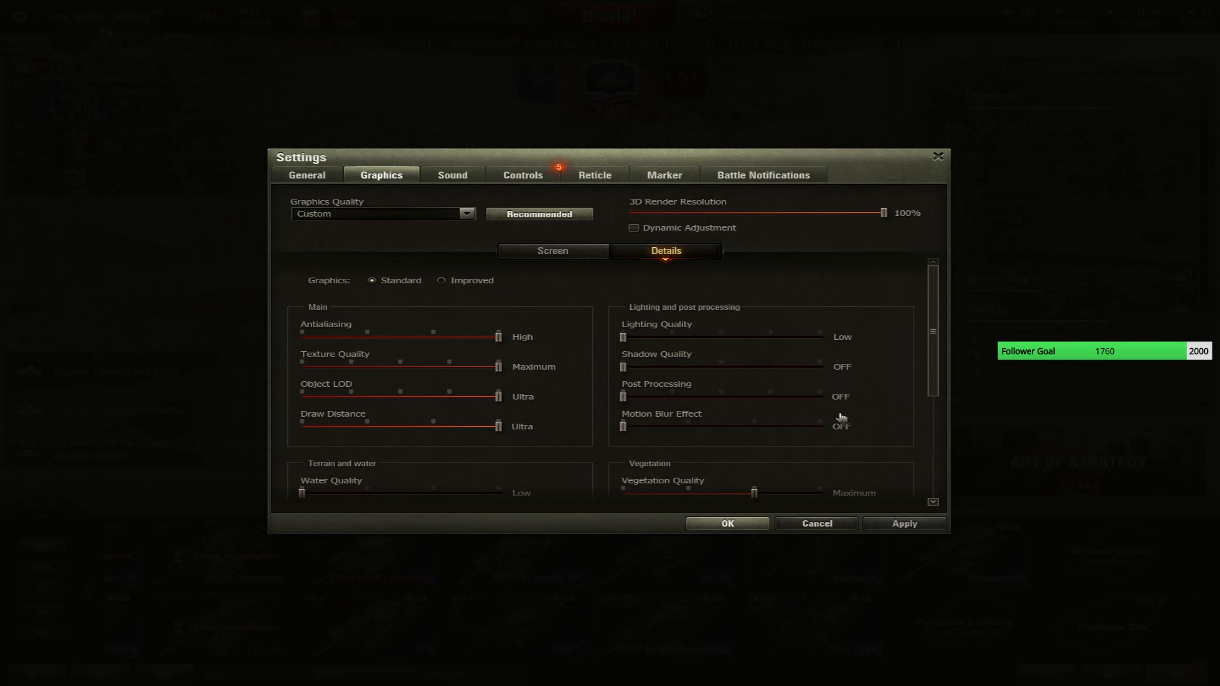
scroll("down", 3)
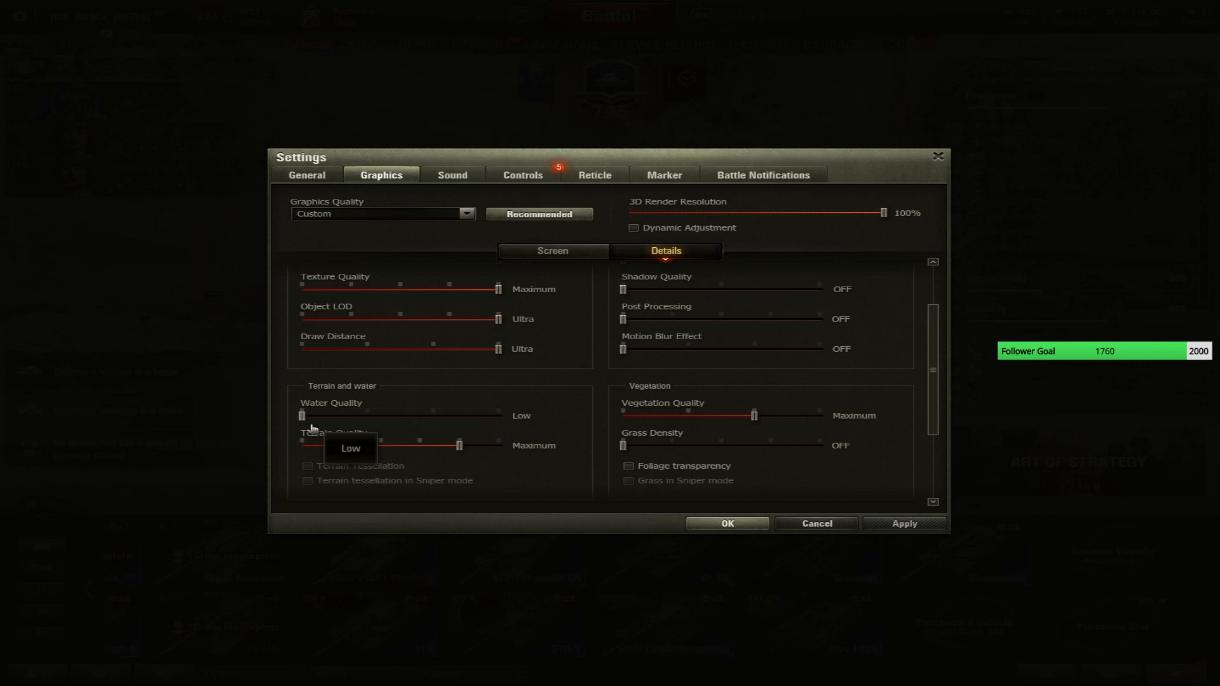
mouse_move(372, 408)
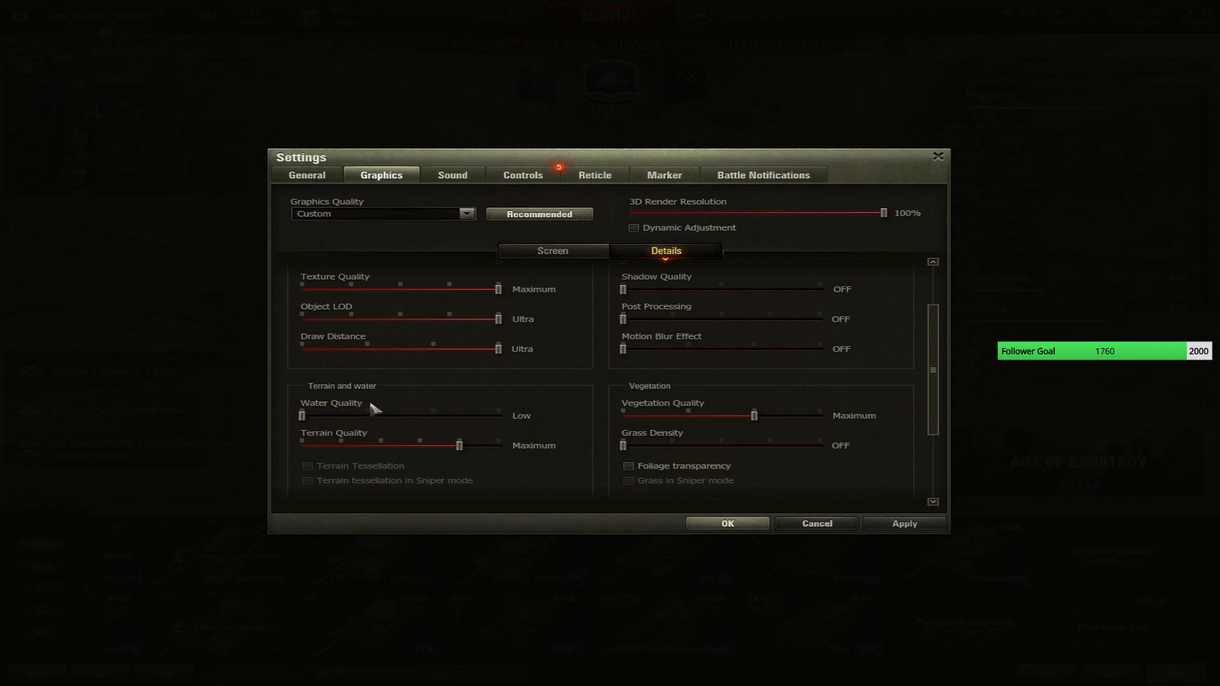
scroll("down", 3)
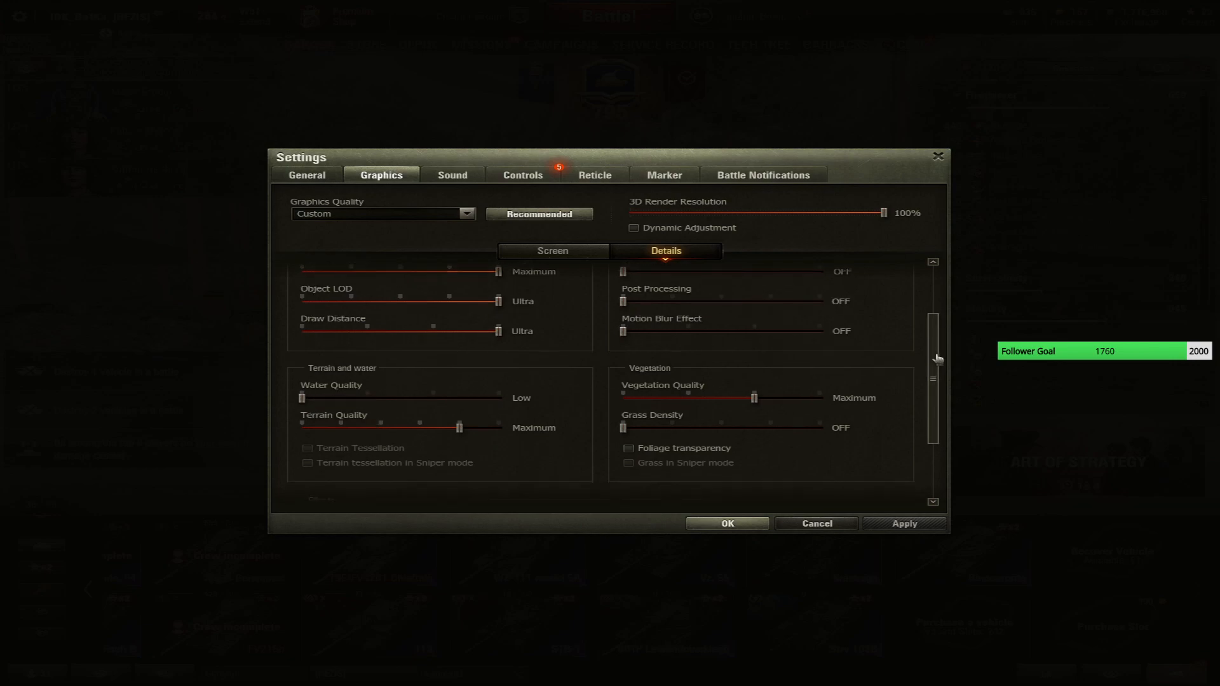
scroll("down", 3)
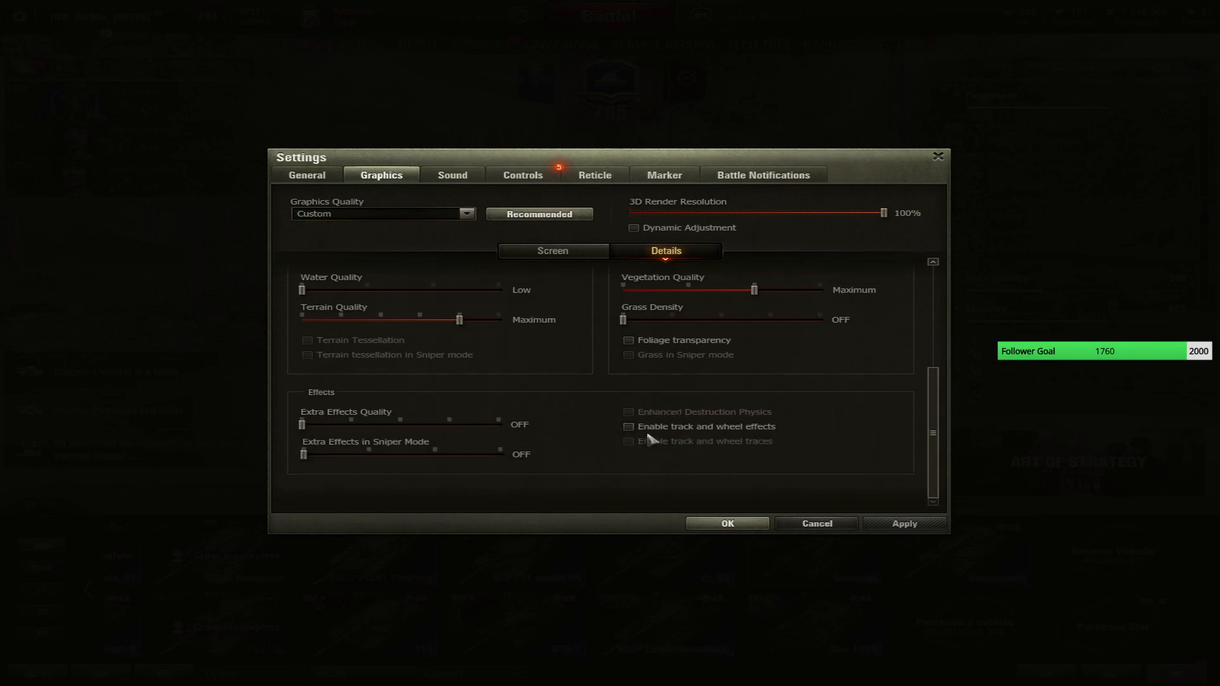
mouse_move(615, 450)
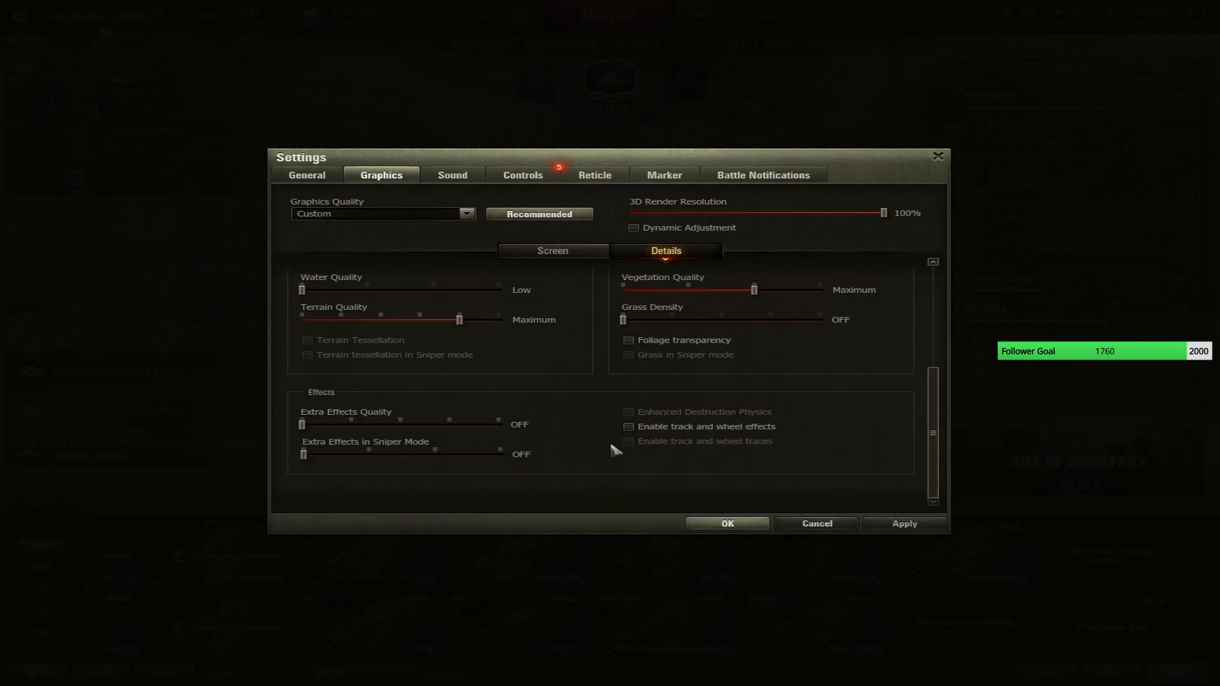
mouse_move(480, 453)
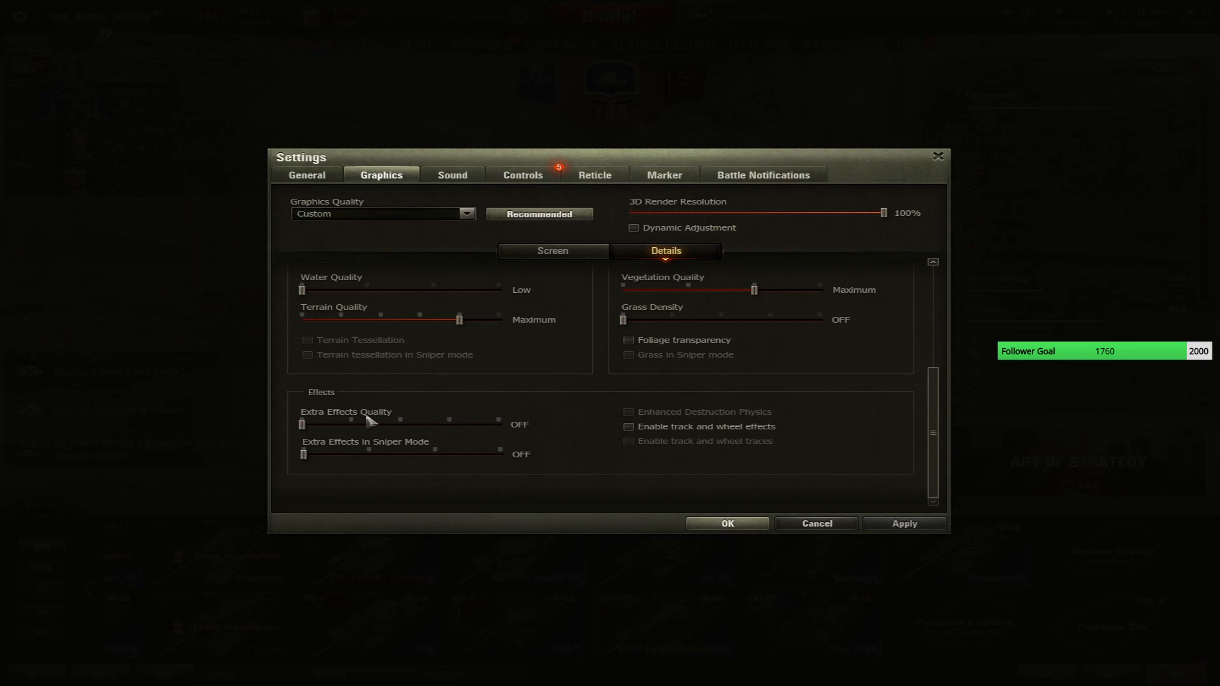
mouse_move(544, 449)
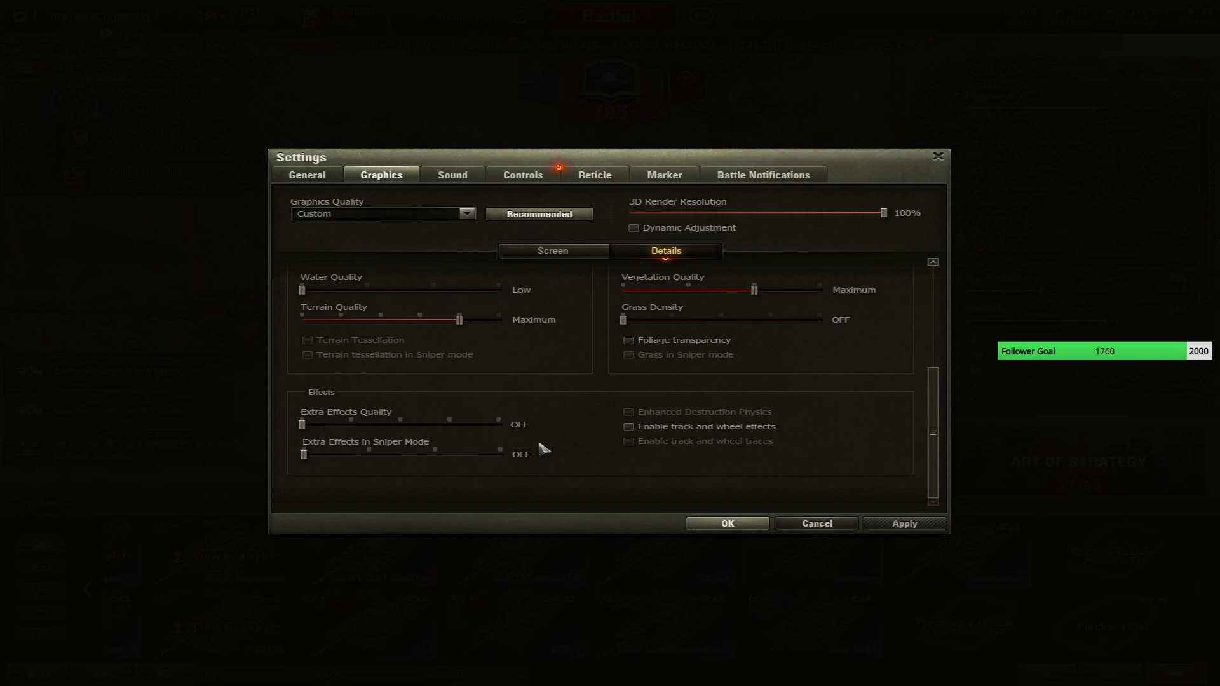
mouse_move(989, 413)
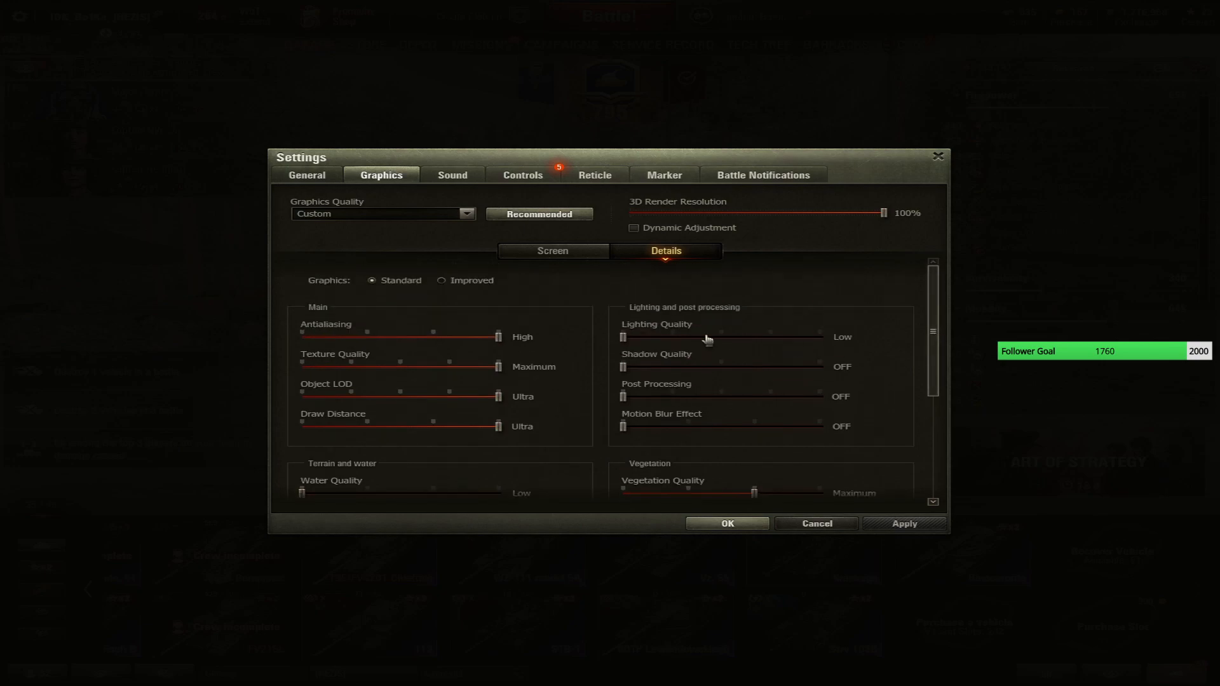
mouse_move(562, 352)
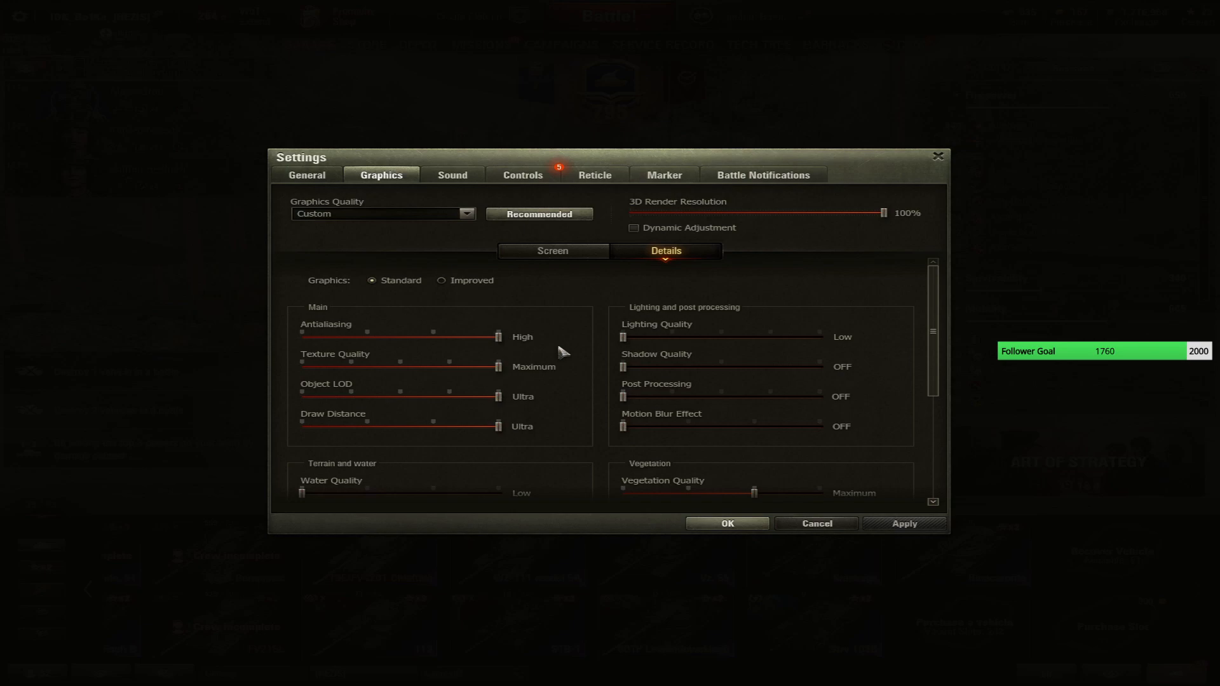
mouse_move(992, 327)
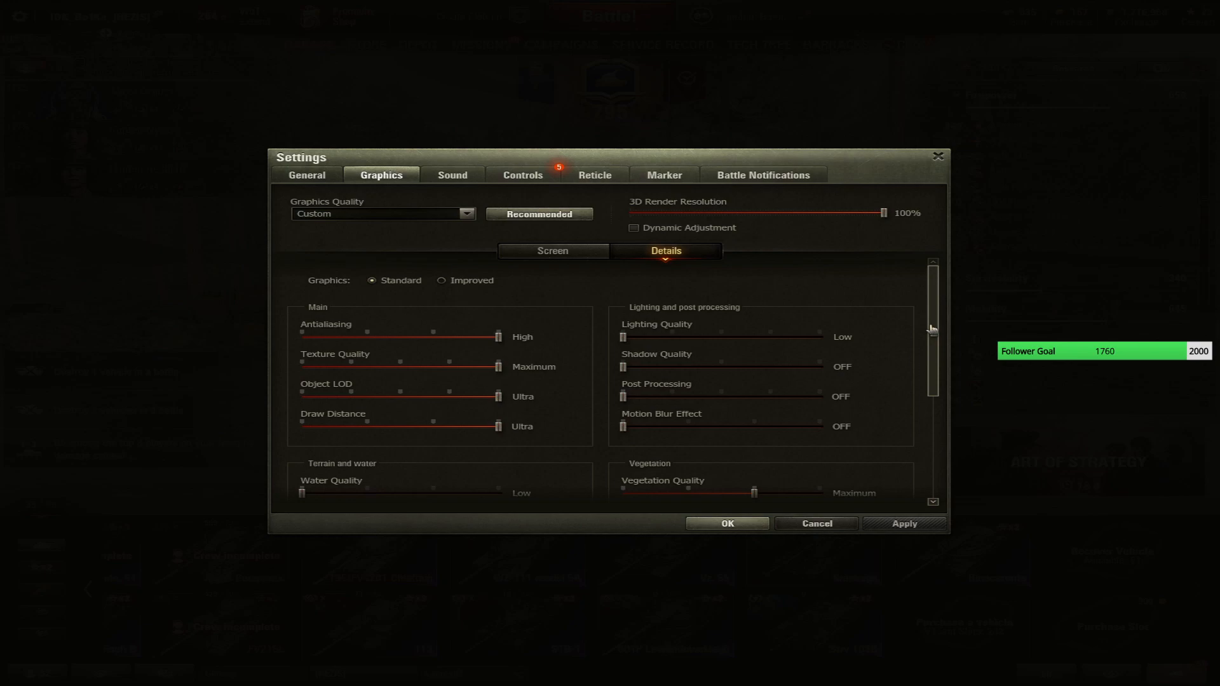
Review Master Sound and Voice Chat settings, then bring up the Arcade reticle options.
left_click(452, 175)
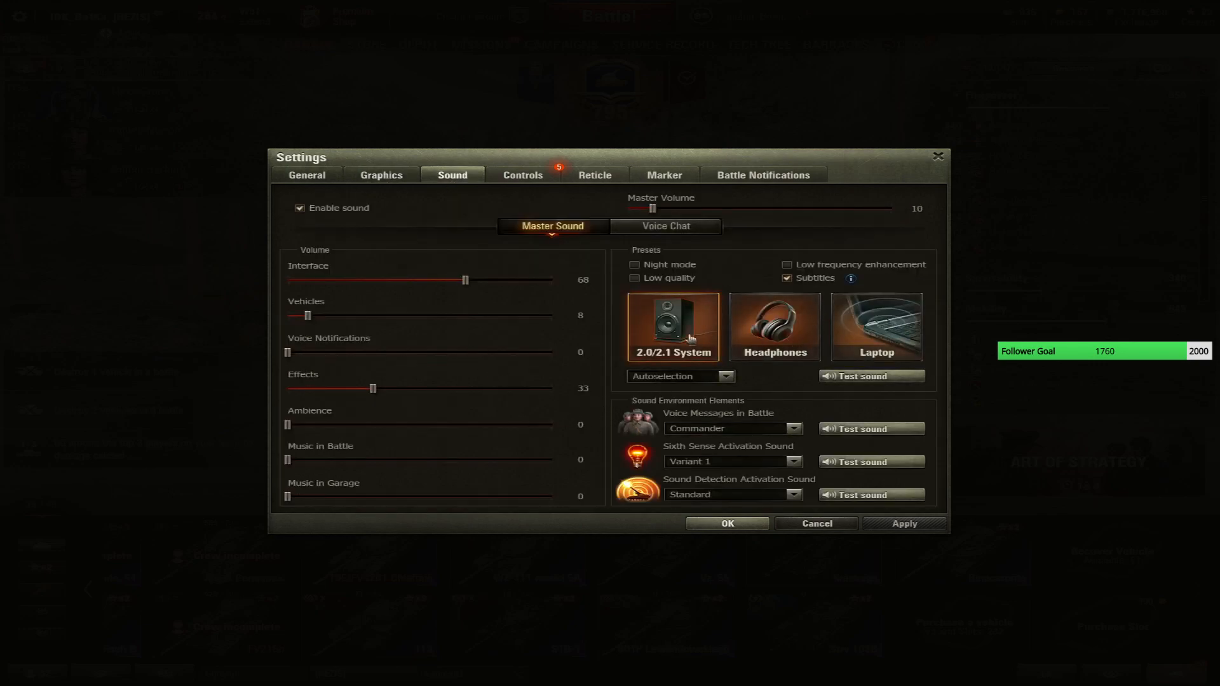
left_click(665, 226)
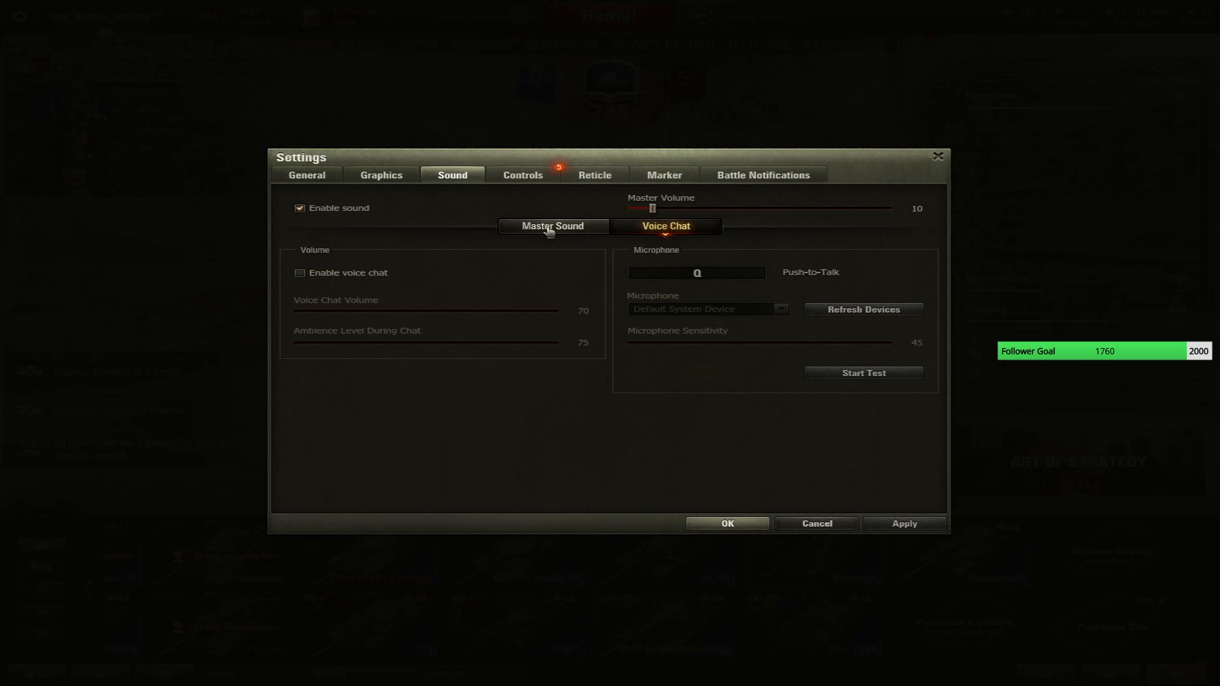
left_click(552, 226)
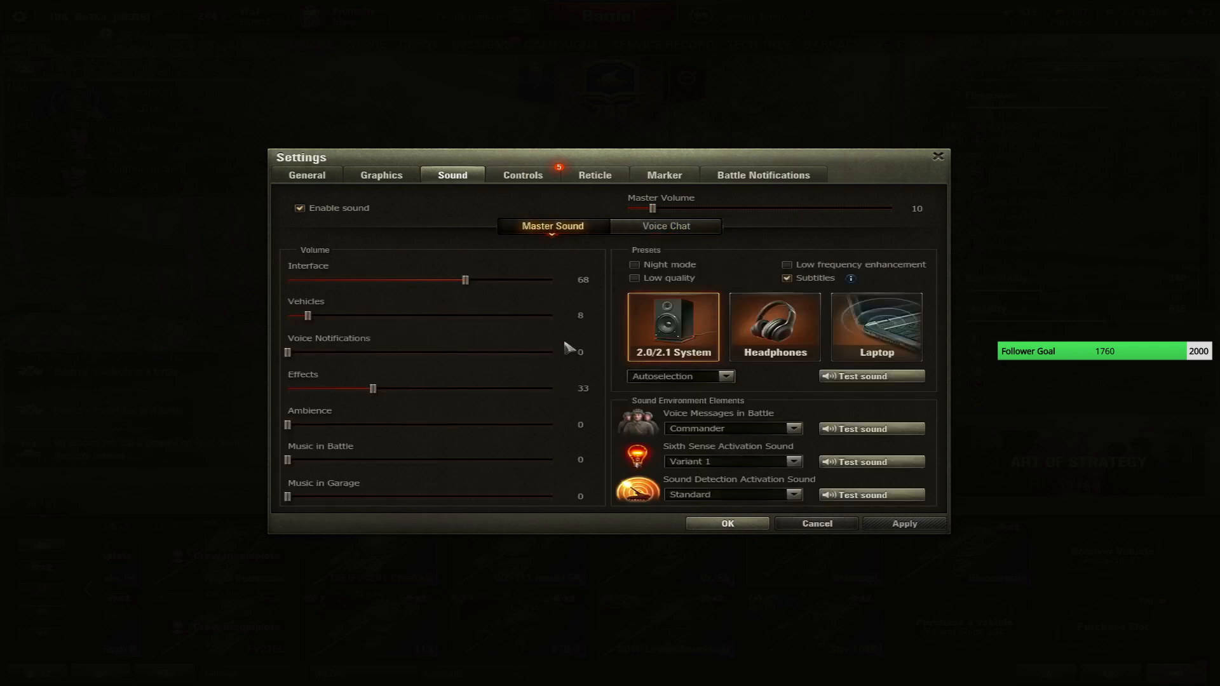
left_click(522, 174)
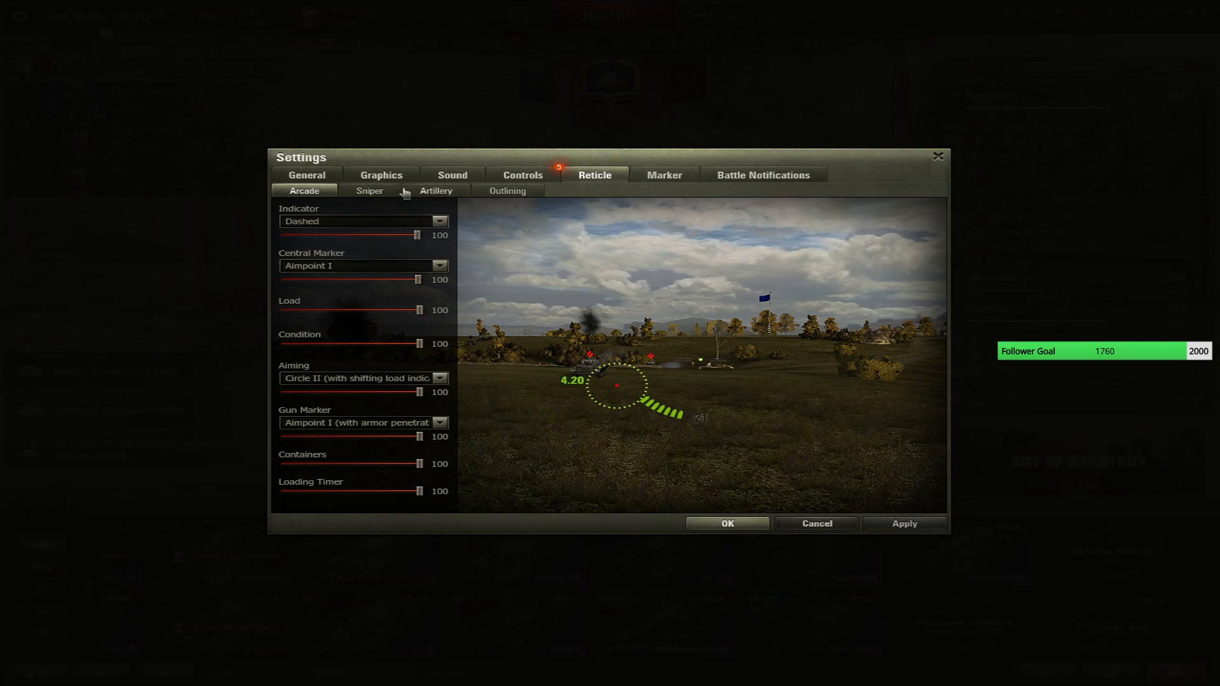
View the Sniper reticle options, then the Outlining settings with Simplified outlining chosen.
left_click(368, 192)
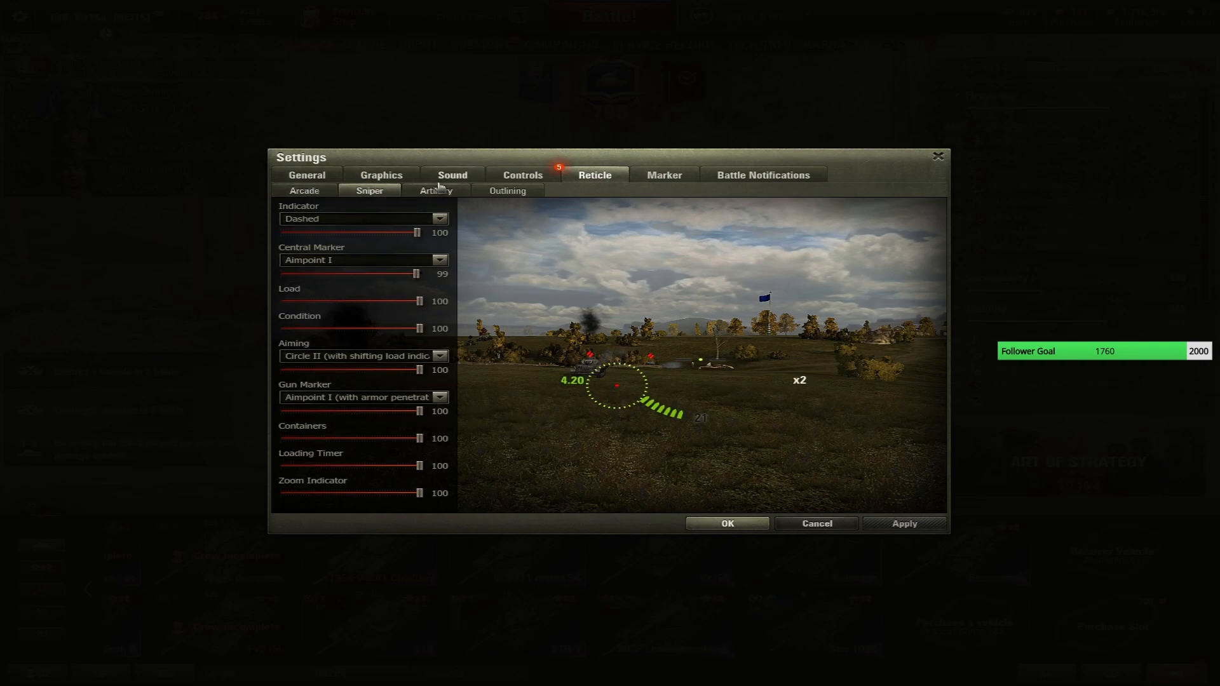
mouse_move(507, 192)
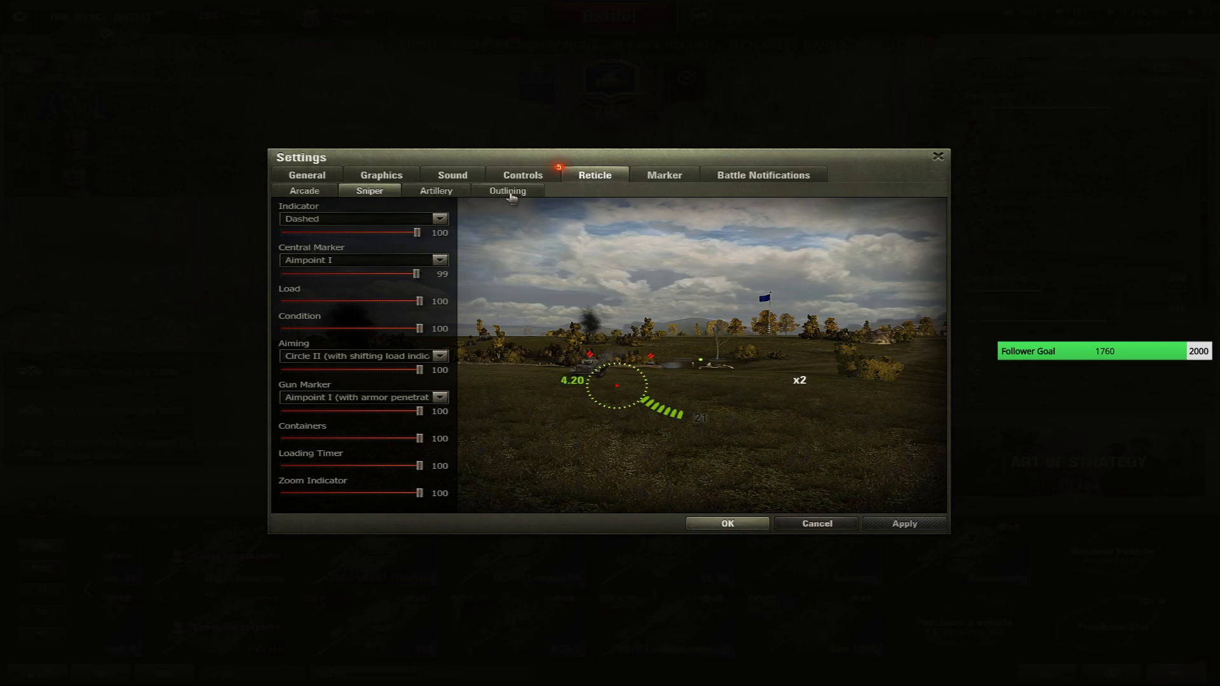
left_click(507, 190)
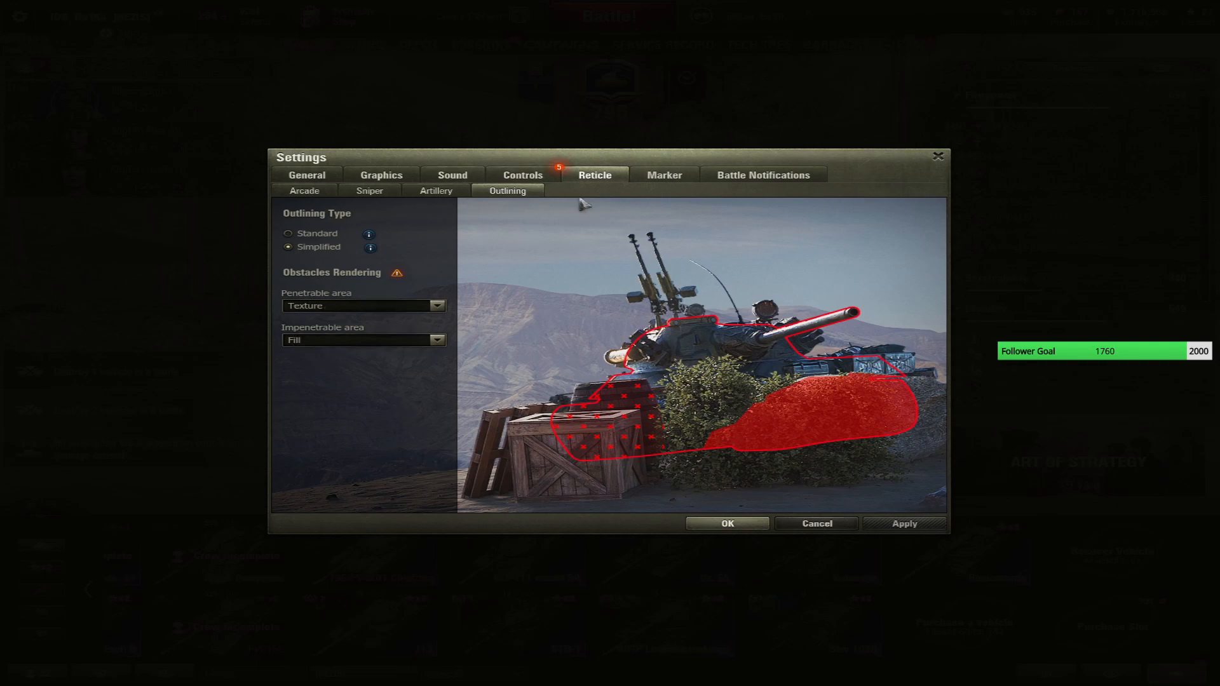
mouse_move(539, 226)
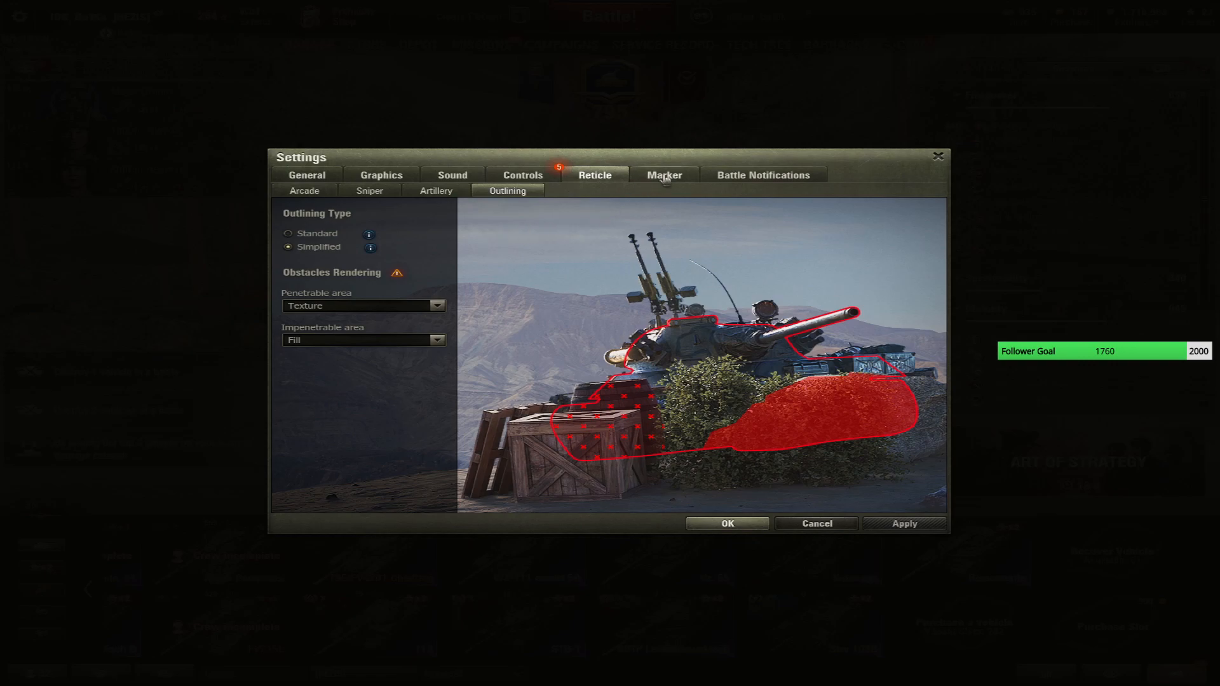
Review markers for Our Team and Enemy Team, then show the Battle Events notification options.
left_click(664, 174)
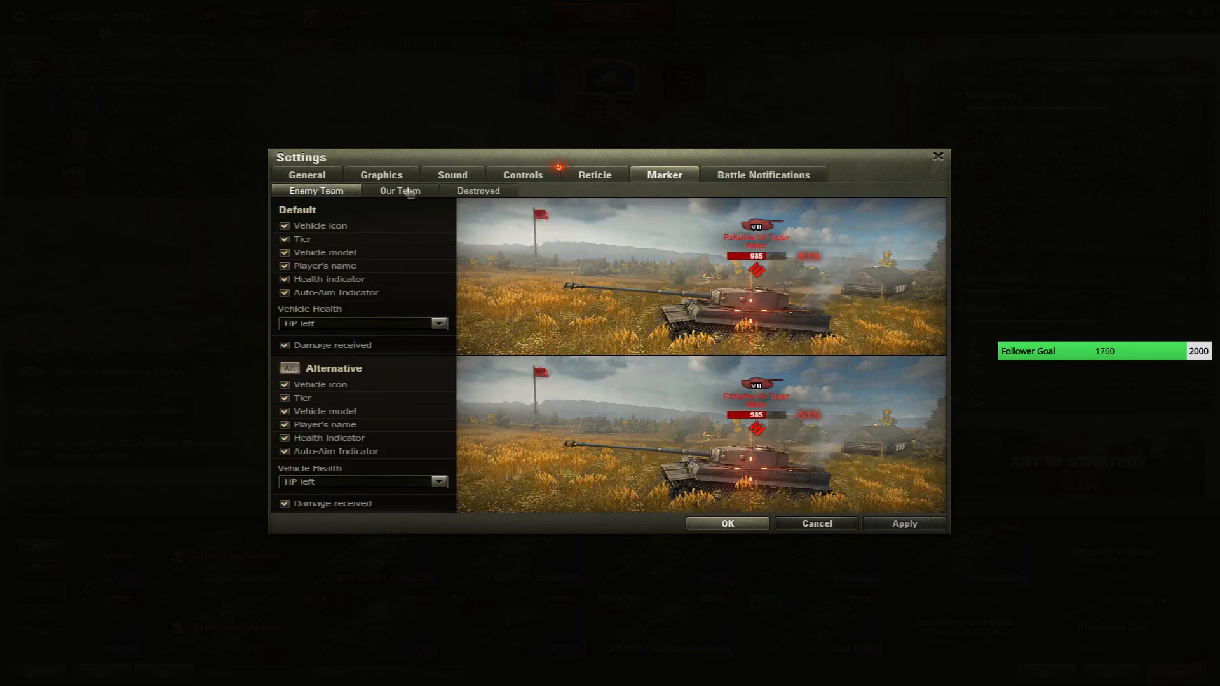
left_click(399, 191)
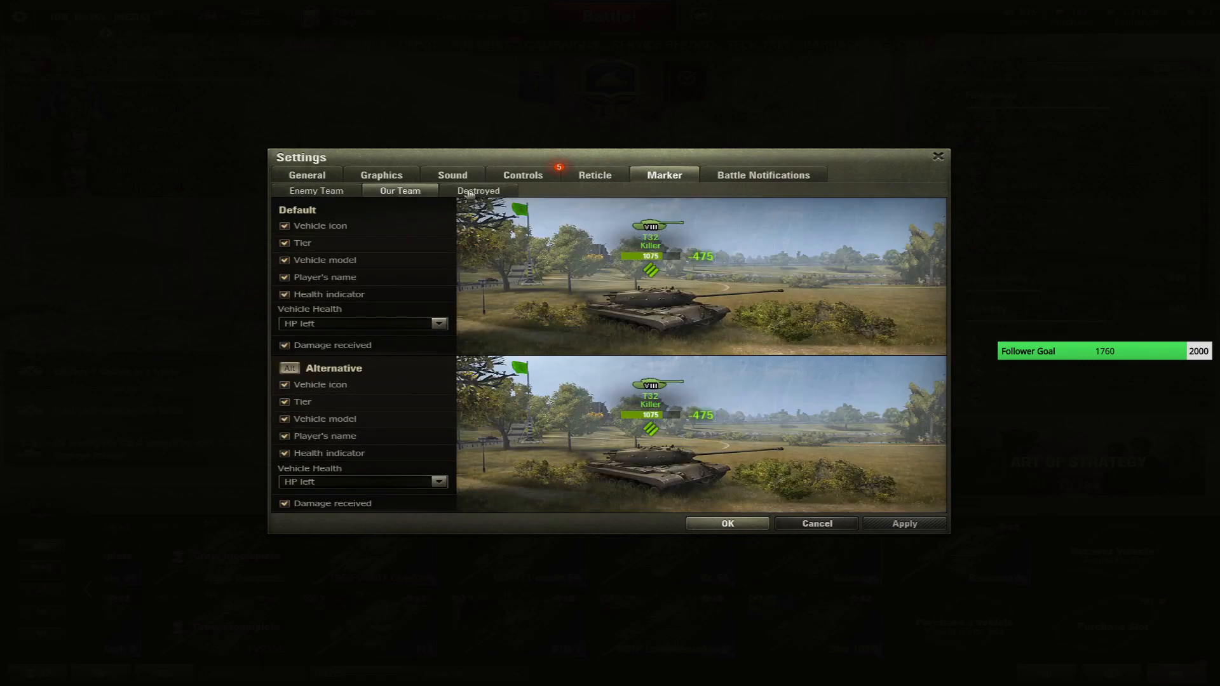
left_click(316, 190)
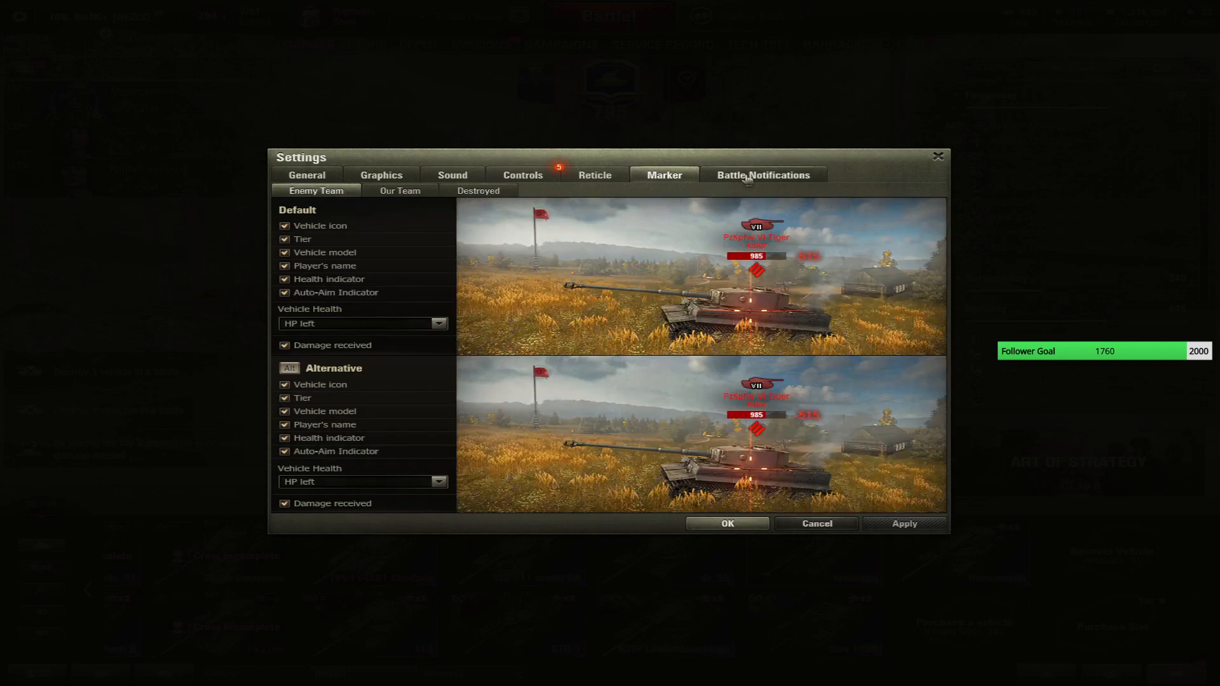
left_click(762, 174)
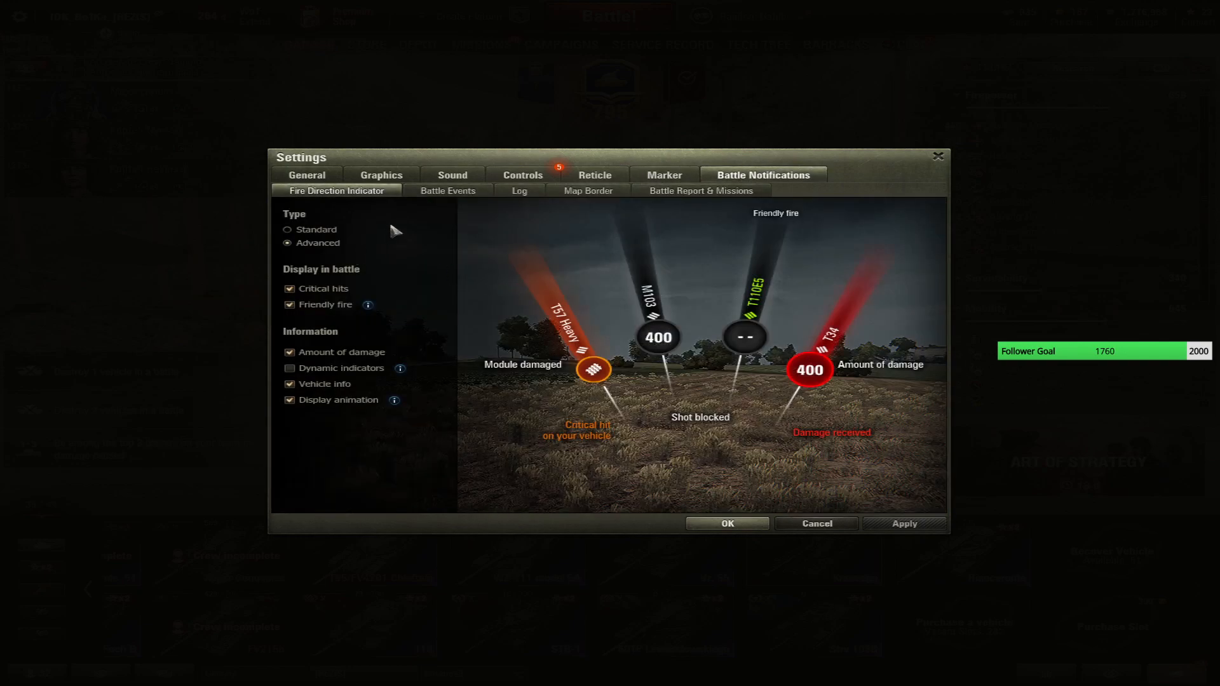
left_click(447, 190)
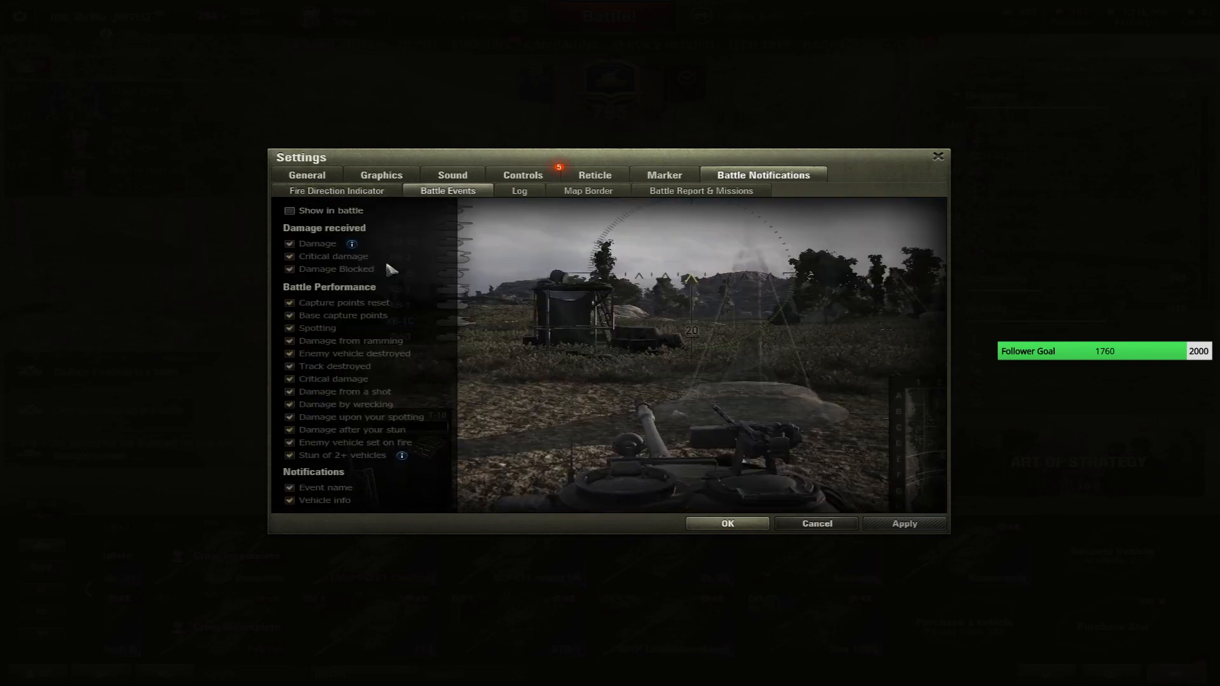
mouse_move(244, 316)
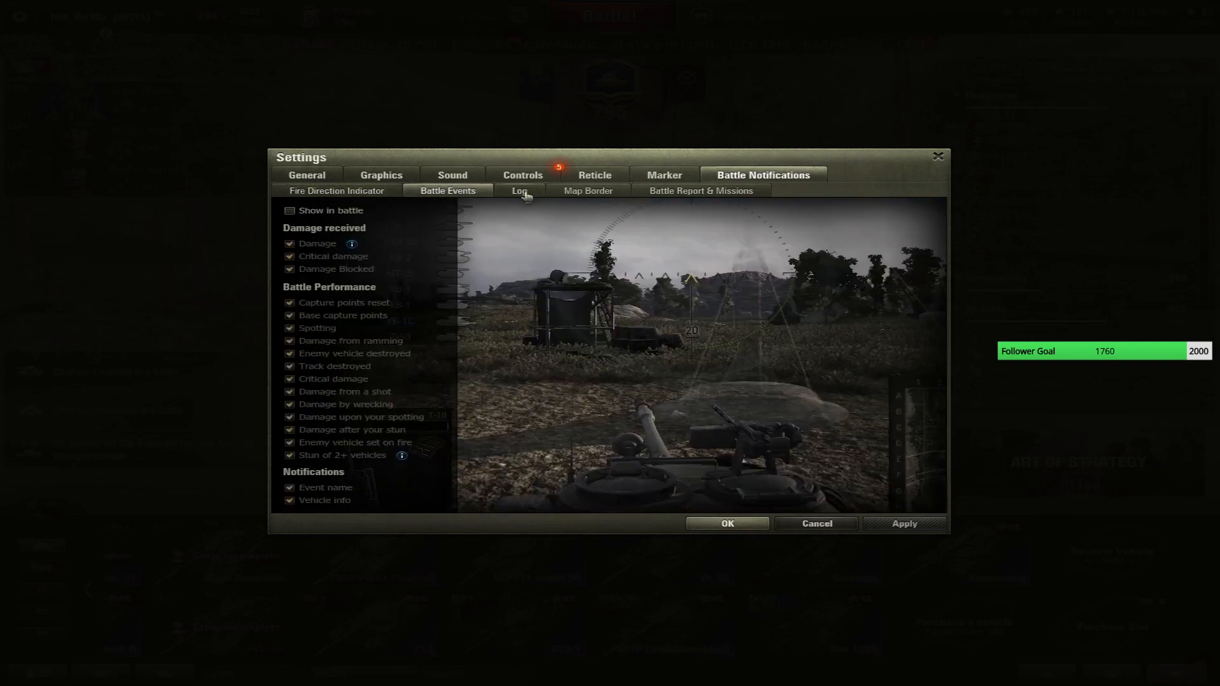
Review the Log and Battle Report & Missions options, confirm with OK and return to the garage.
left_click(519, 190)
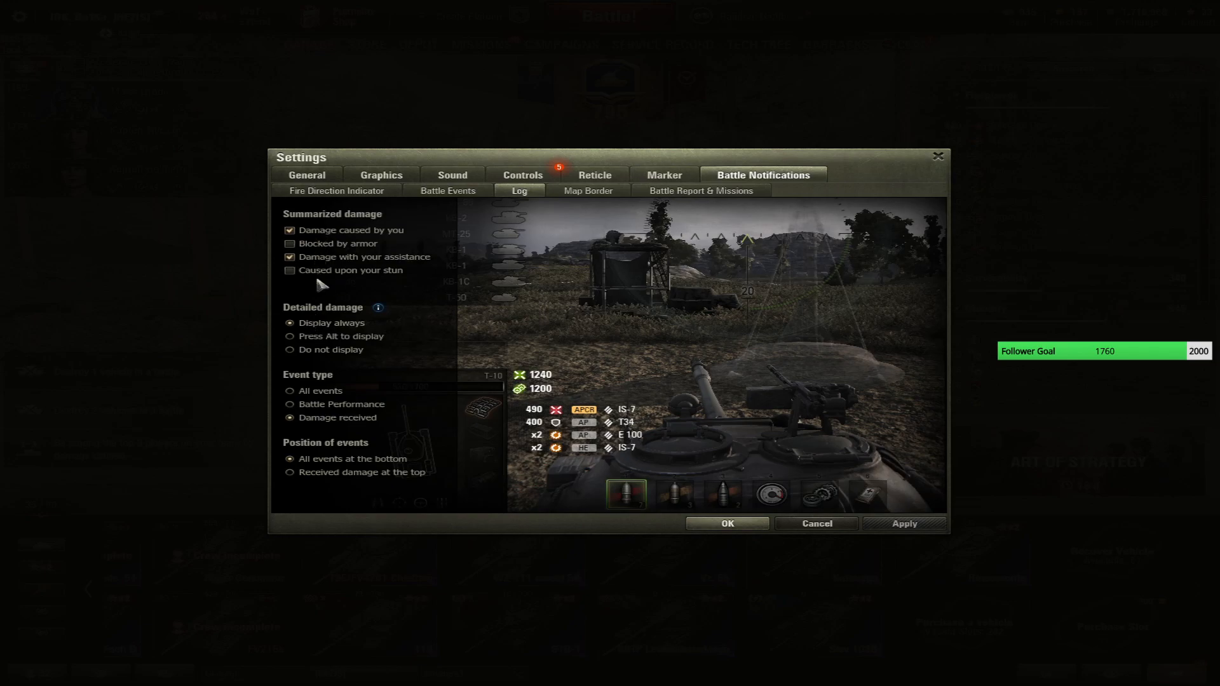
mouse_move(342, 293)
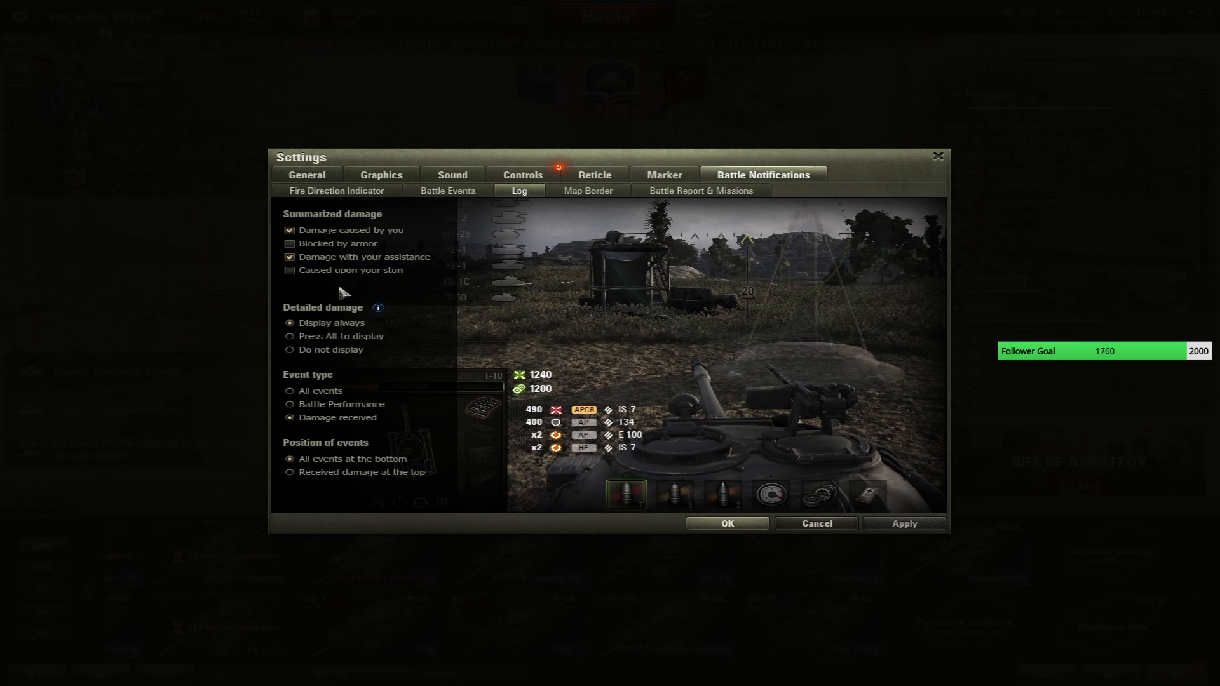
mouse_move(342, 294)
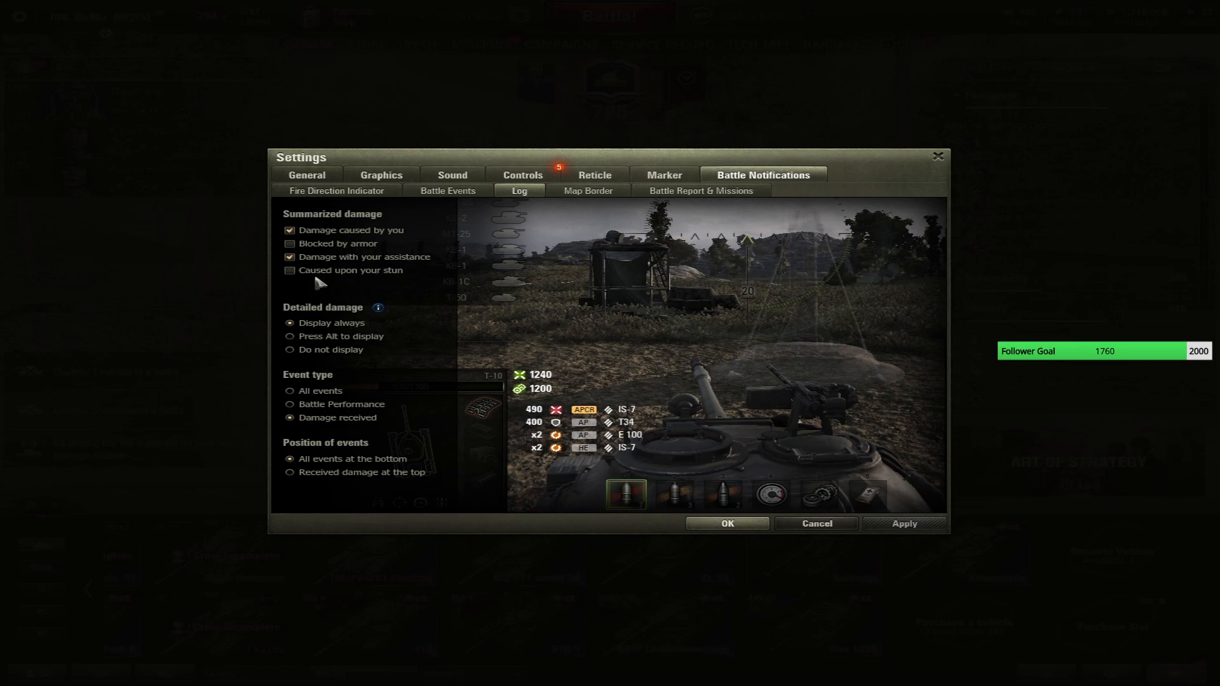
mouse_move(375, 264)
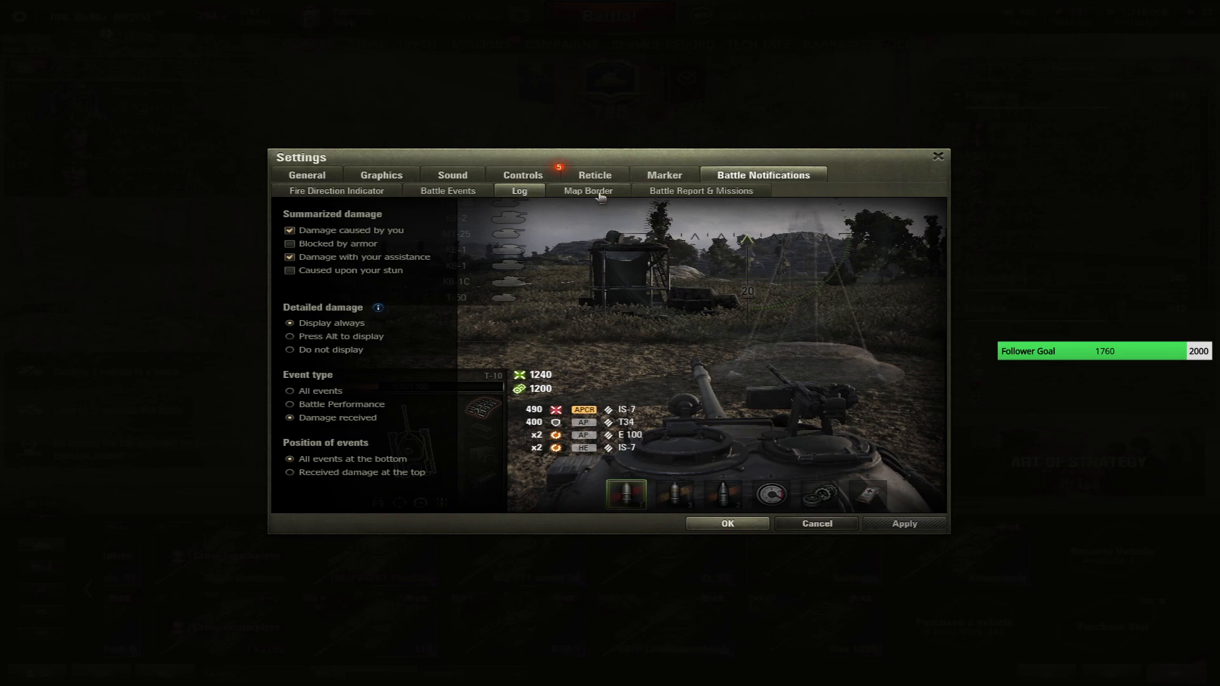
left_click(587, 191)
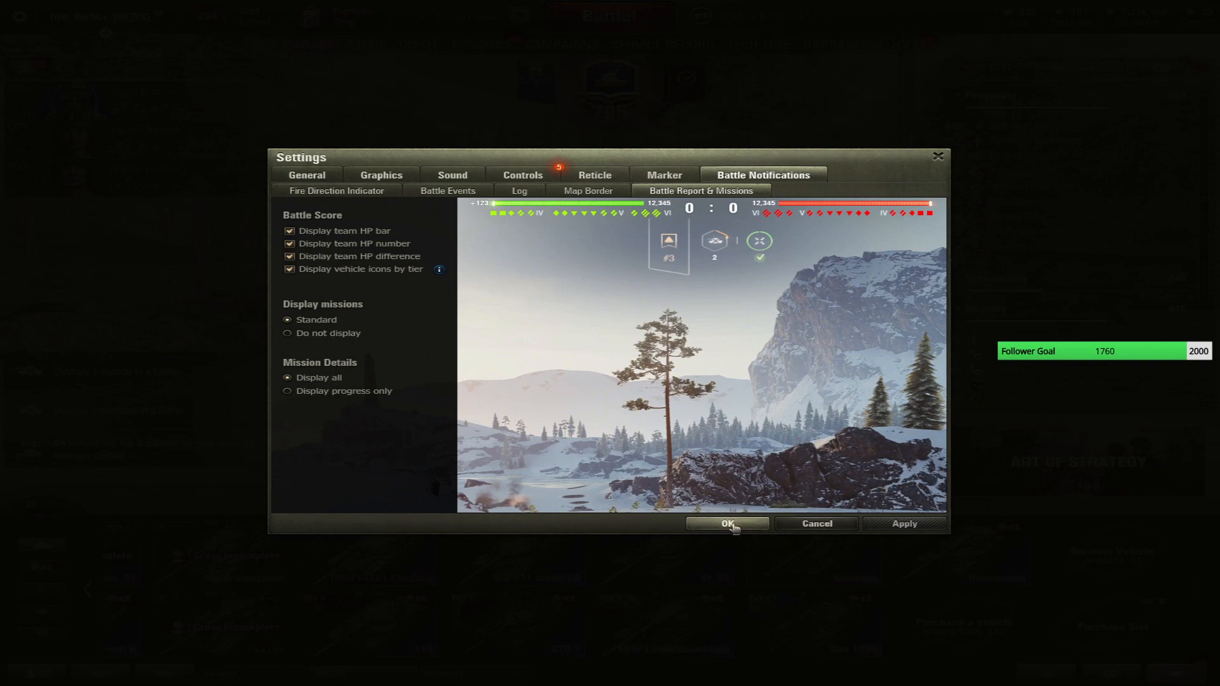
left_click(725, 522)
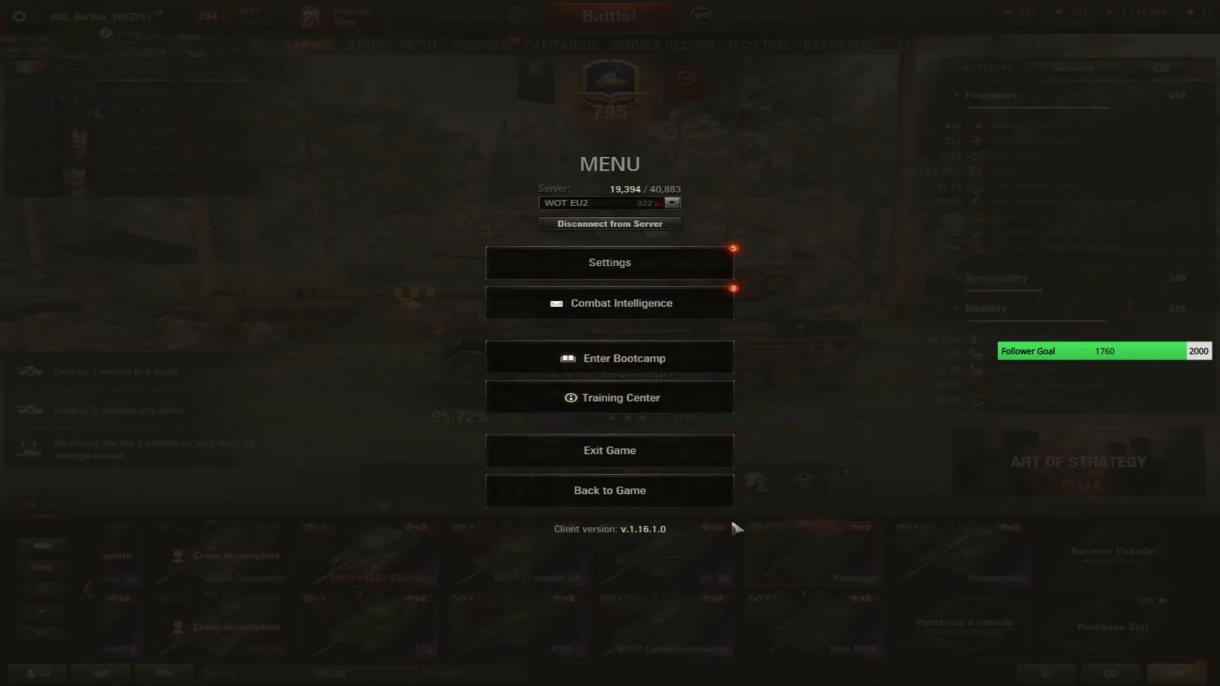
left_click(608, 491)
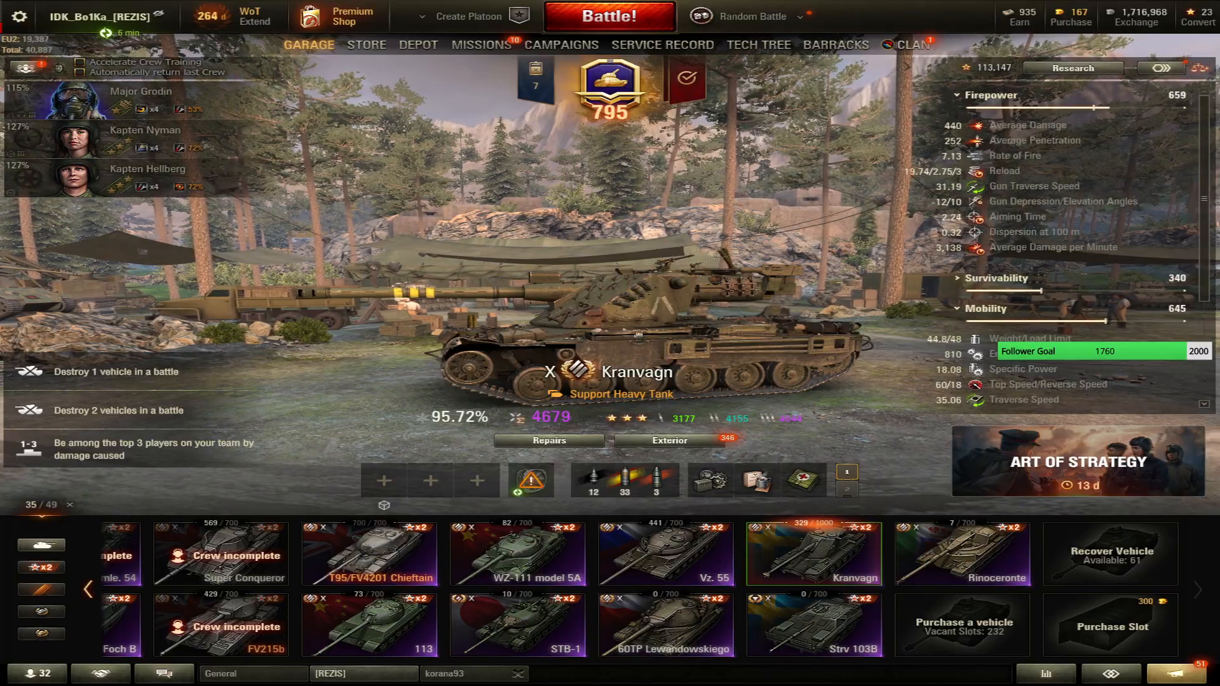